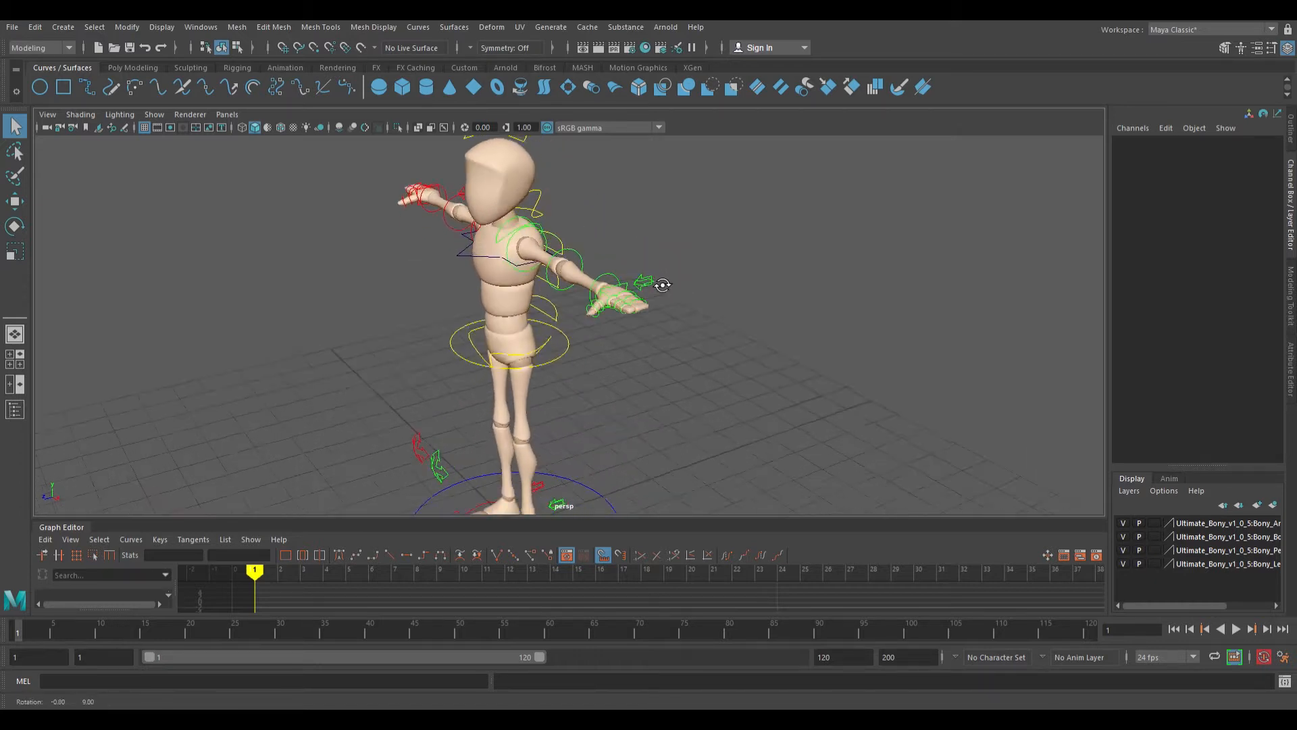
Step: Create a polygon cylinder rotated 90 on X and scaled to 0.112, 3.598, 0.112
left_click(616, 294)
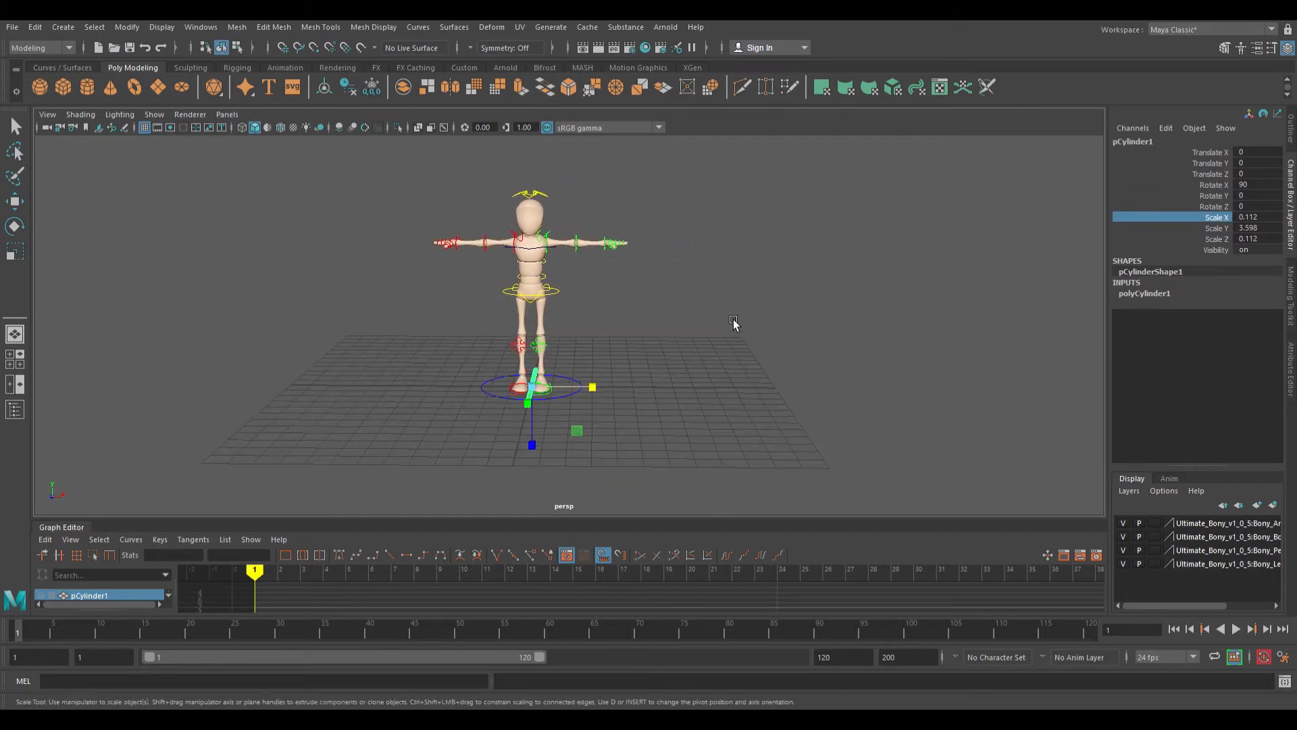
mouse_move(560, 254)
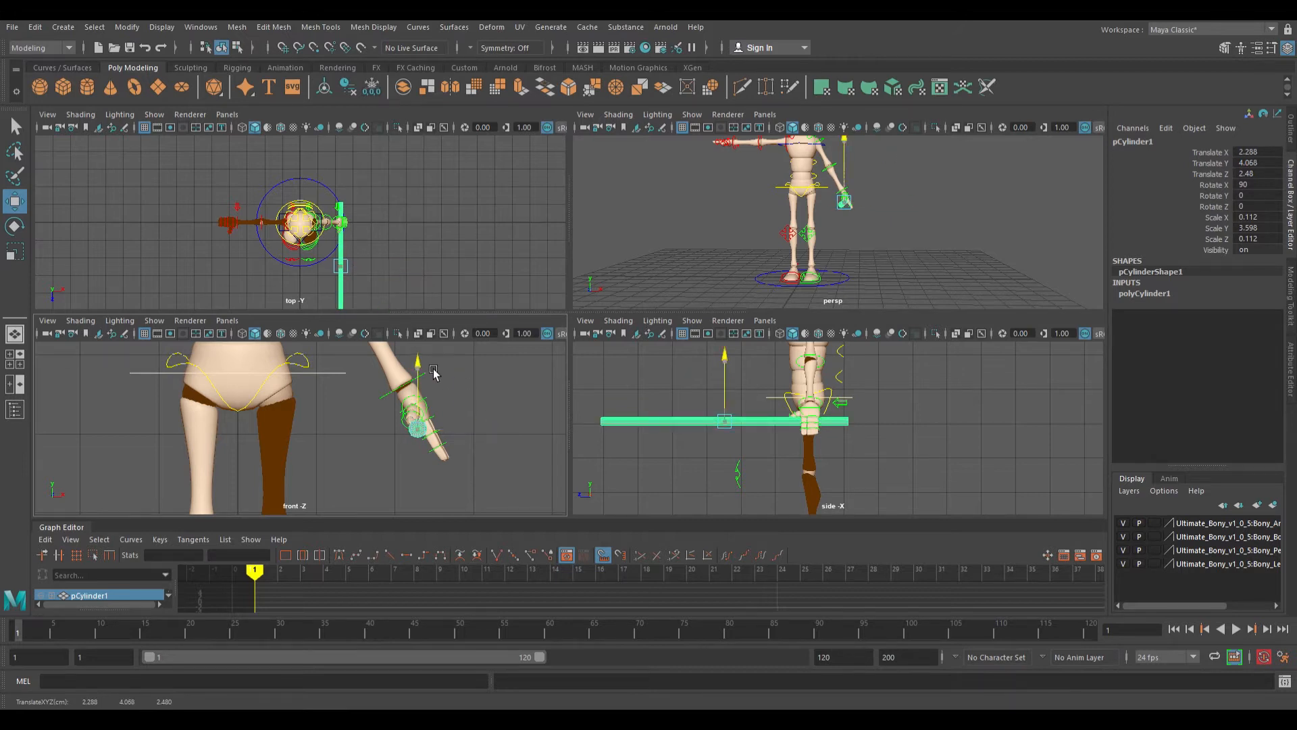
Step: Move pCylinder1 up to hand height inside the lowered wrist controller's hand
left_click(434, 371)
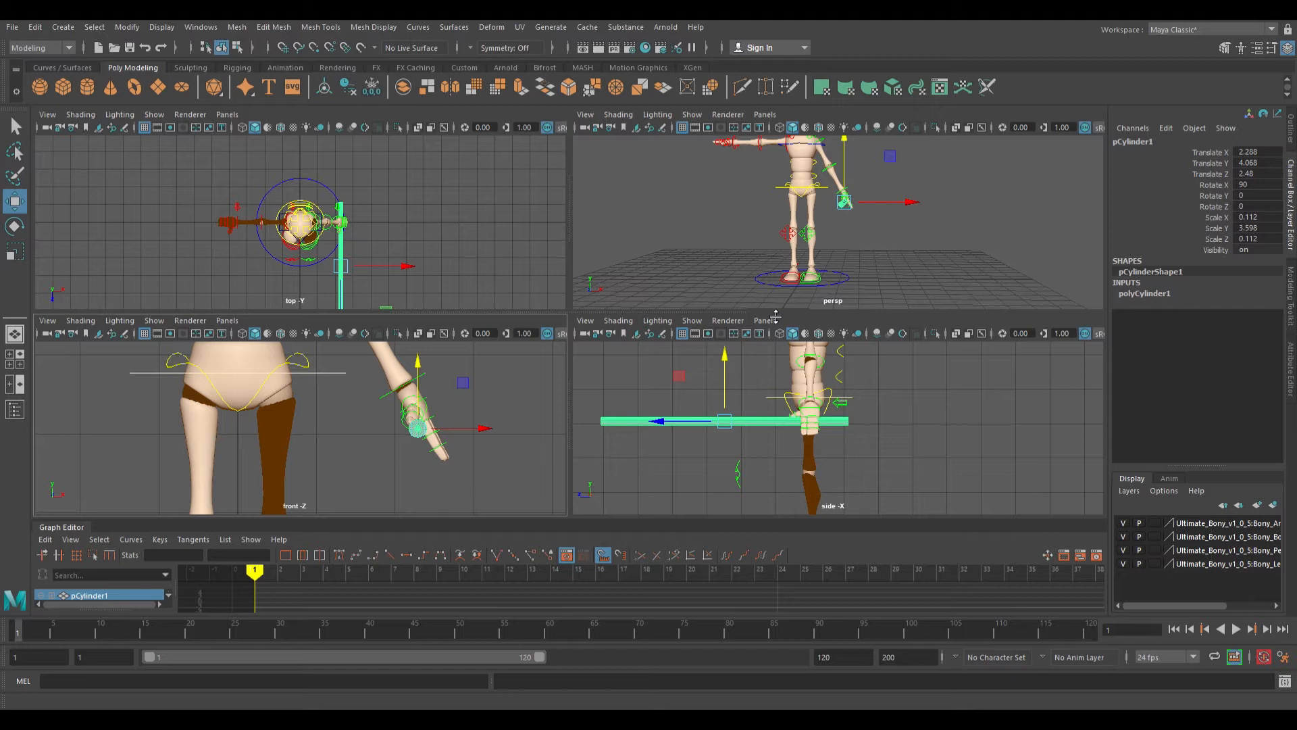
mouse_move(959, 201)
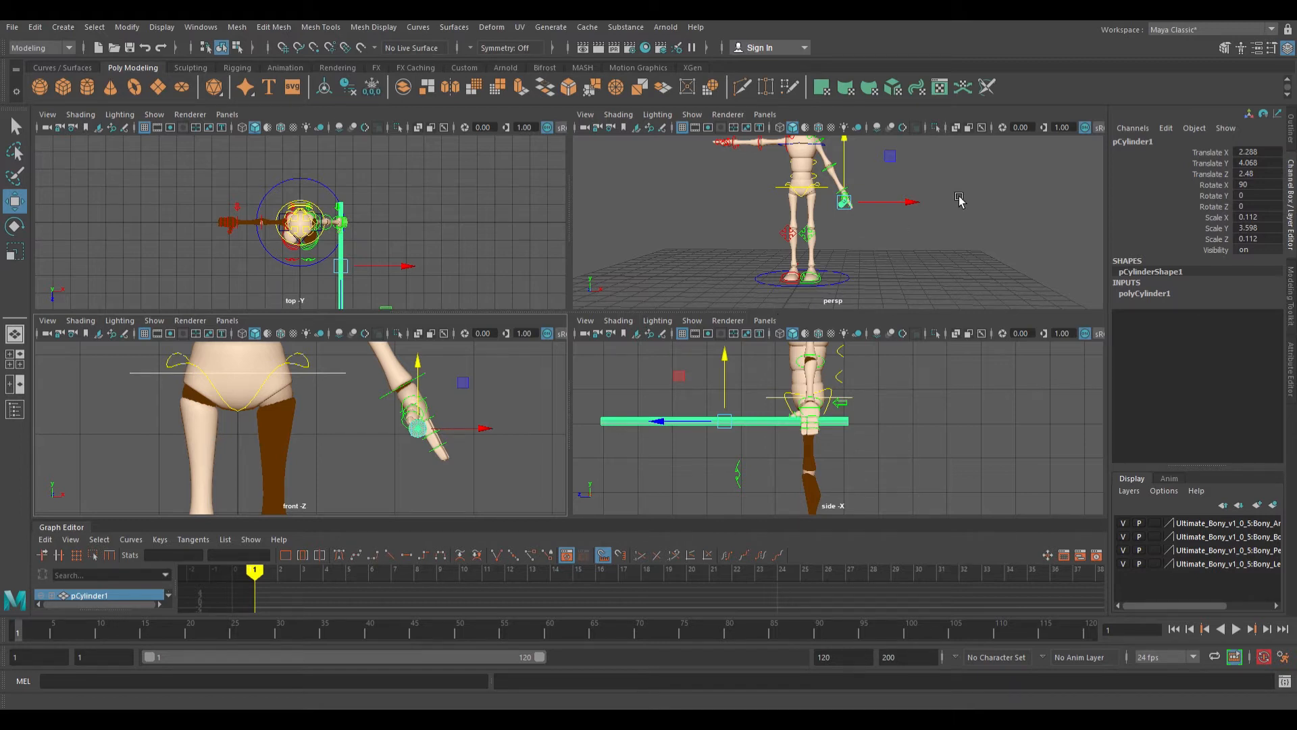
mouse_move(706, 605)
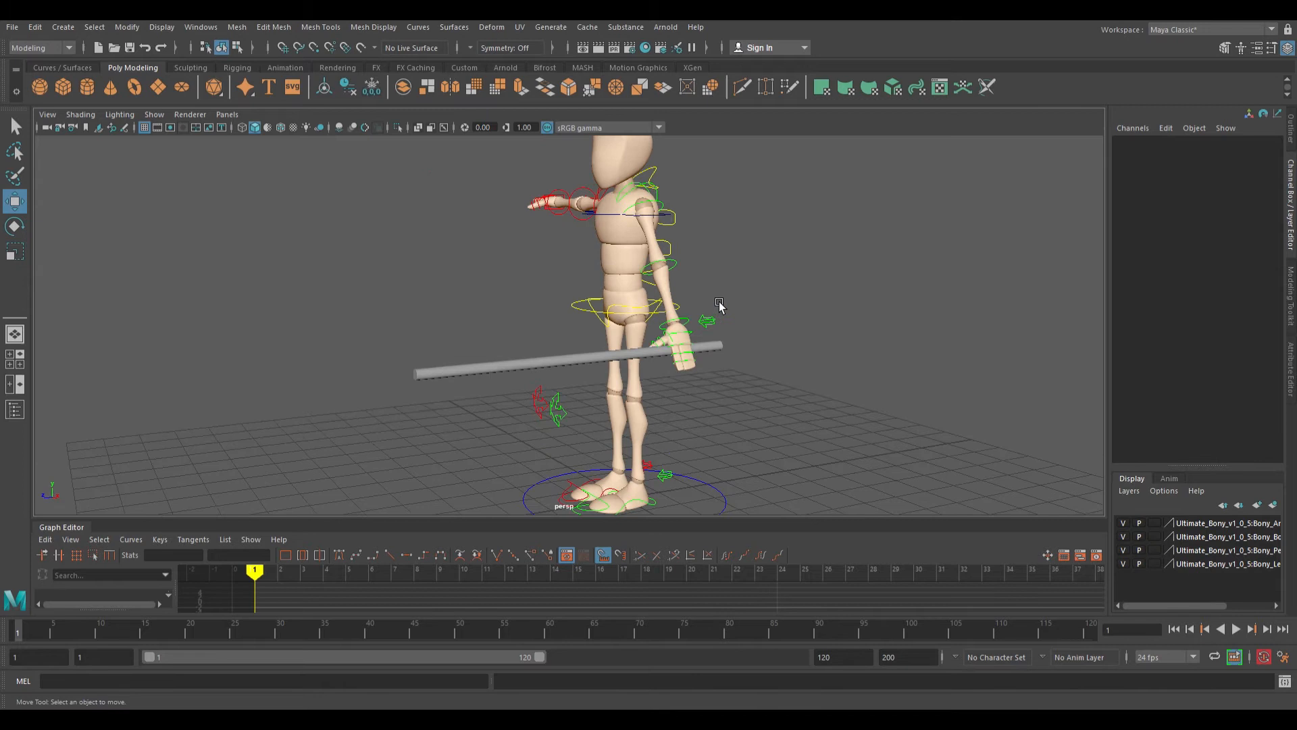
Step: Select pCylinder1 and run Modify > Freeze Transformations on it
left_click(567, 351)
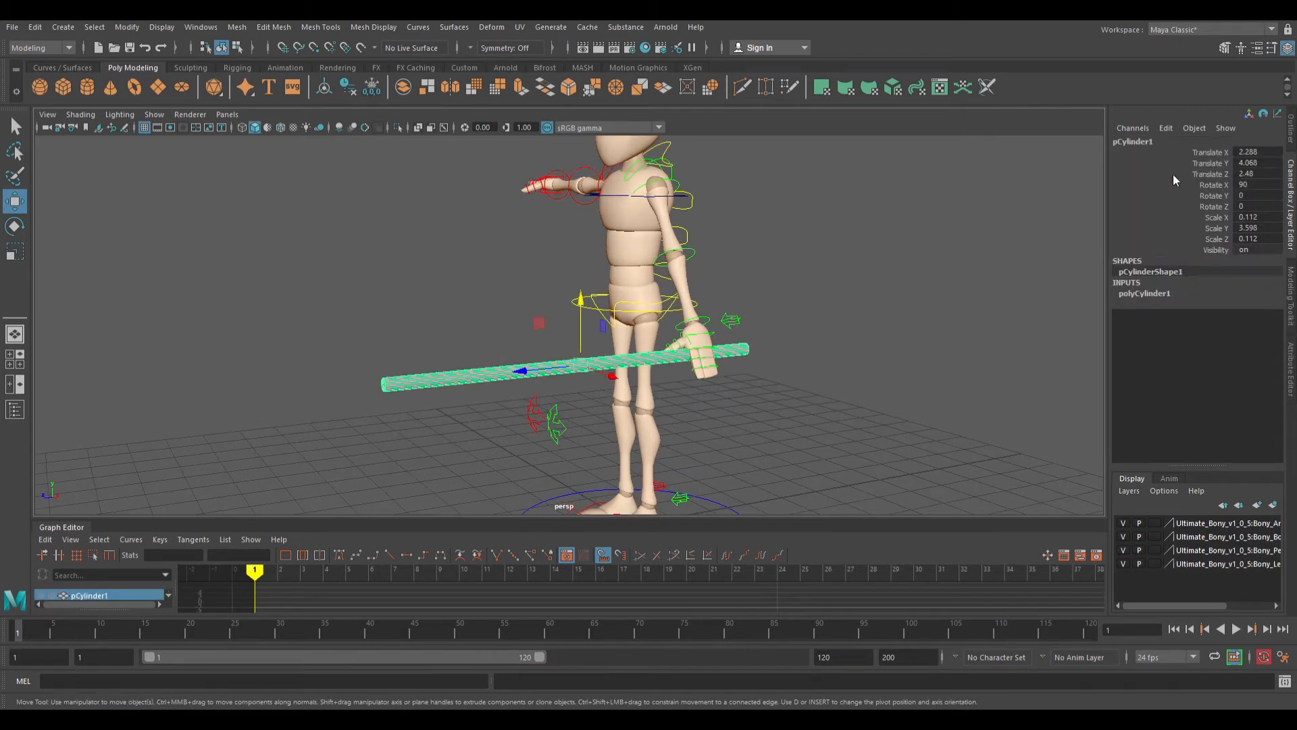
left_click(1210, 151)
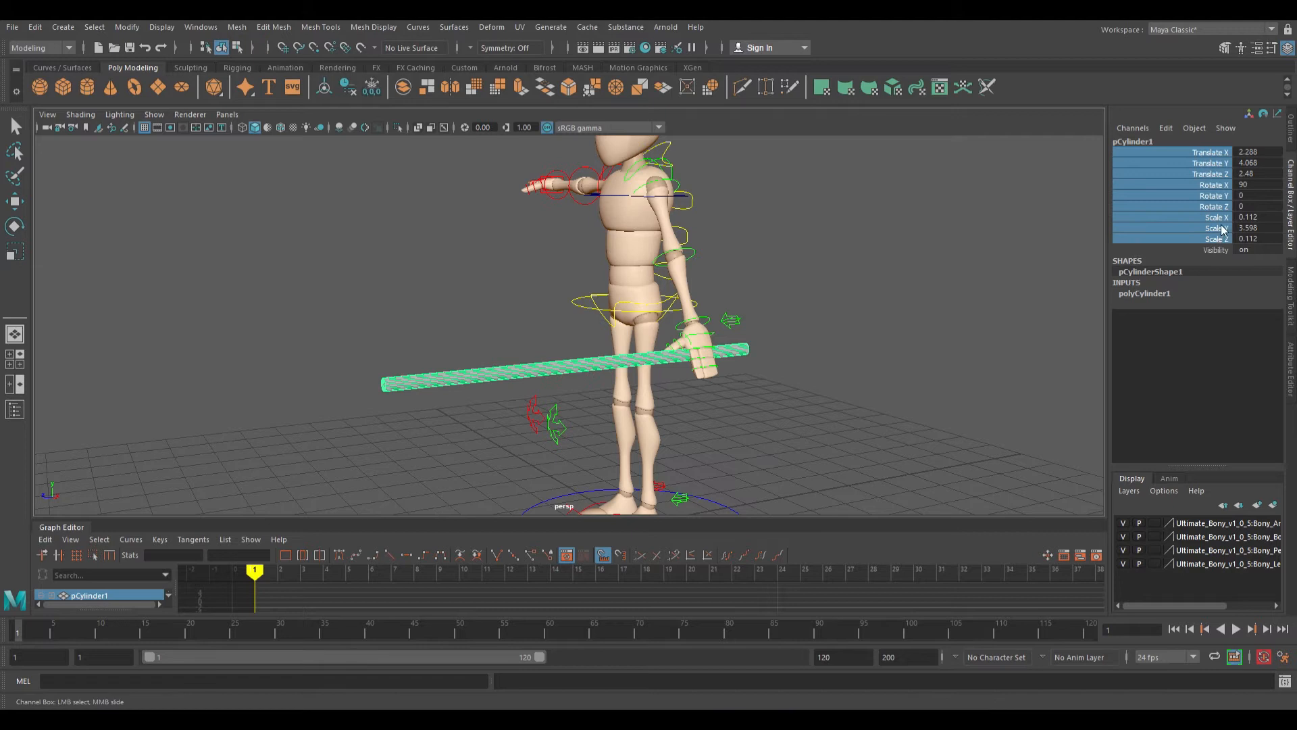
mouse_move(1209, 250)
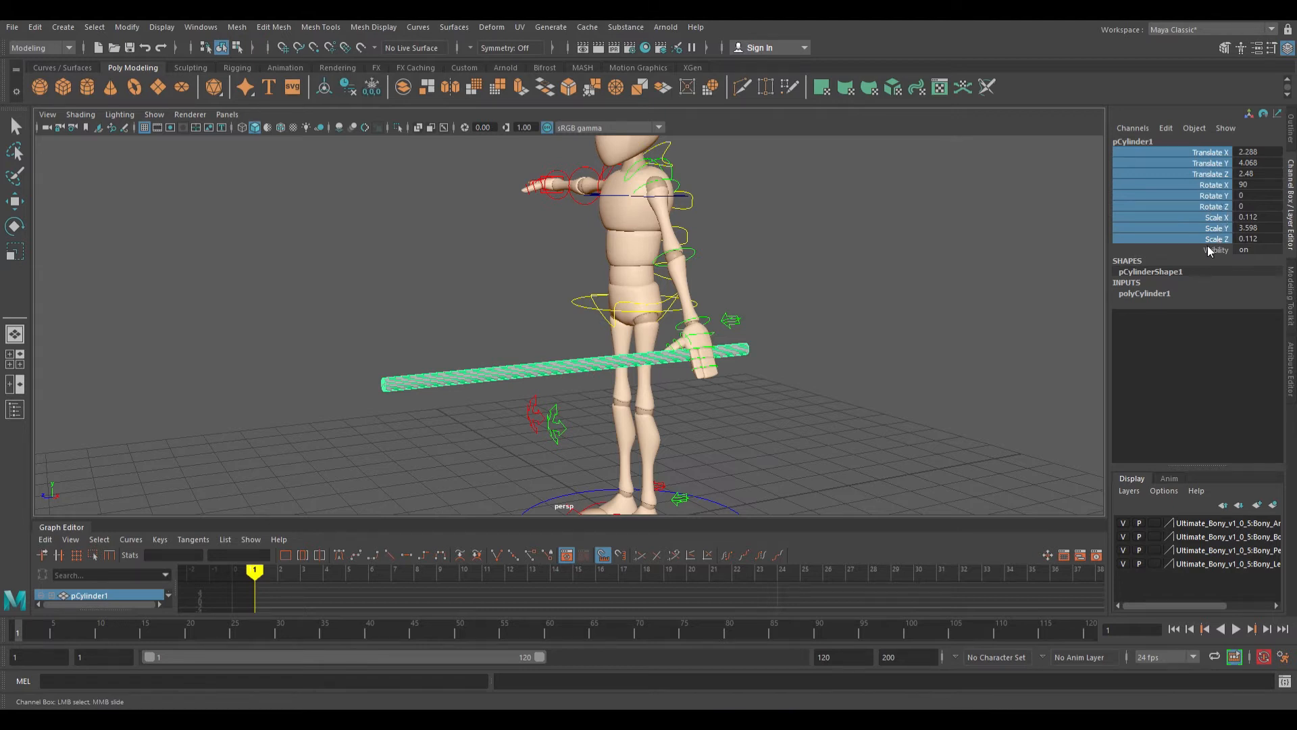
mouse_move(1084, 488)
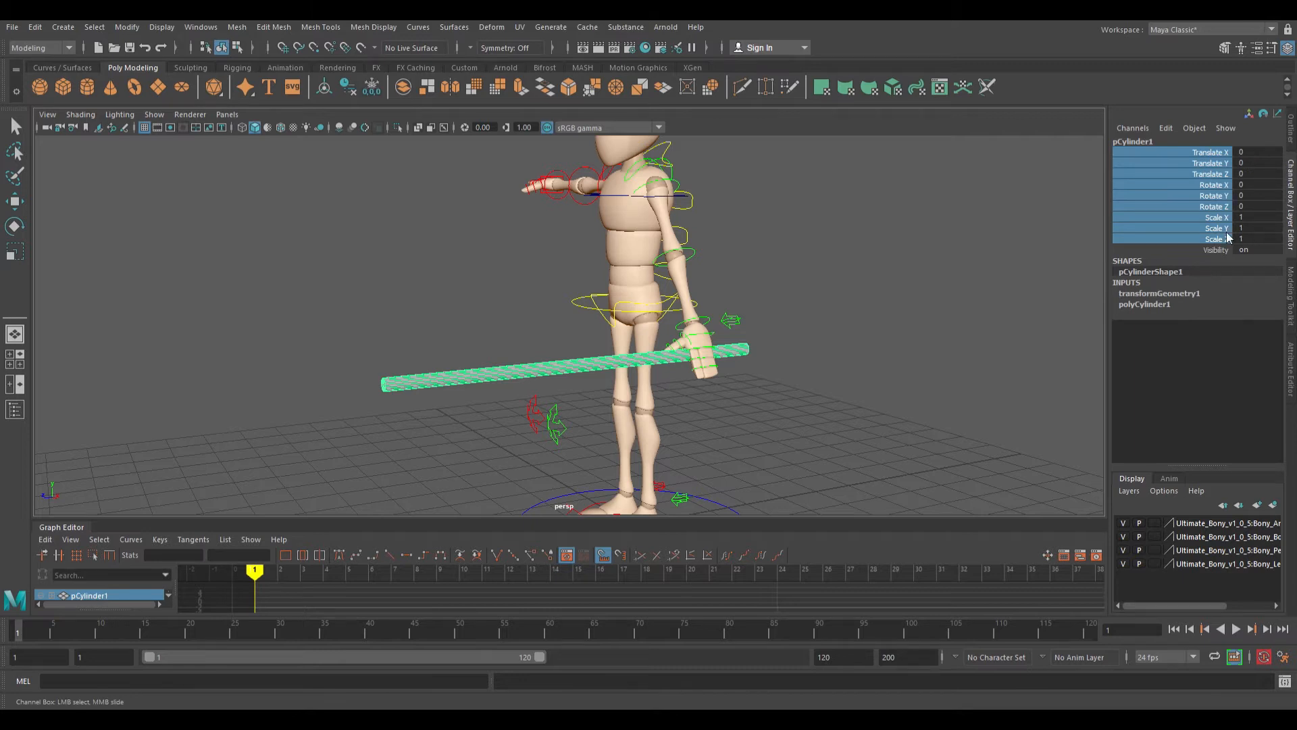
mouse_move(1258, 140)
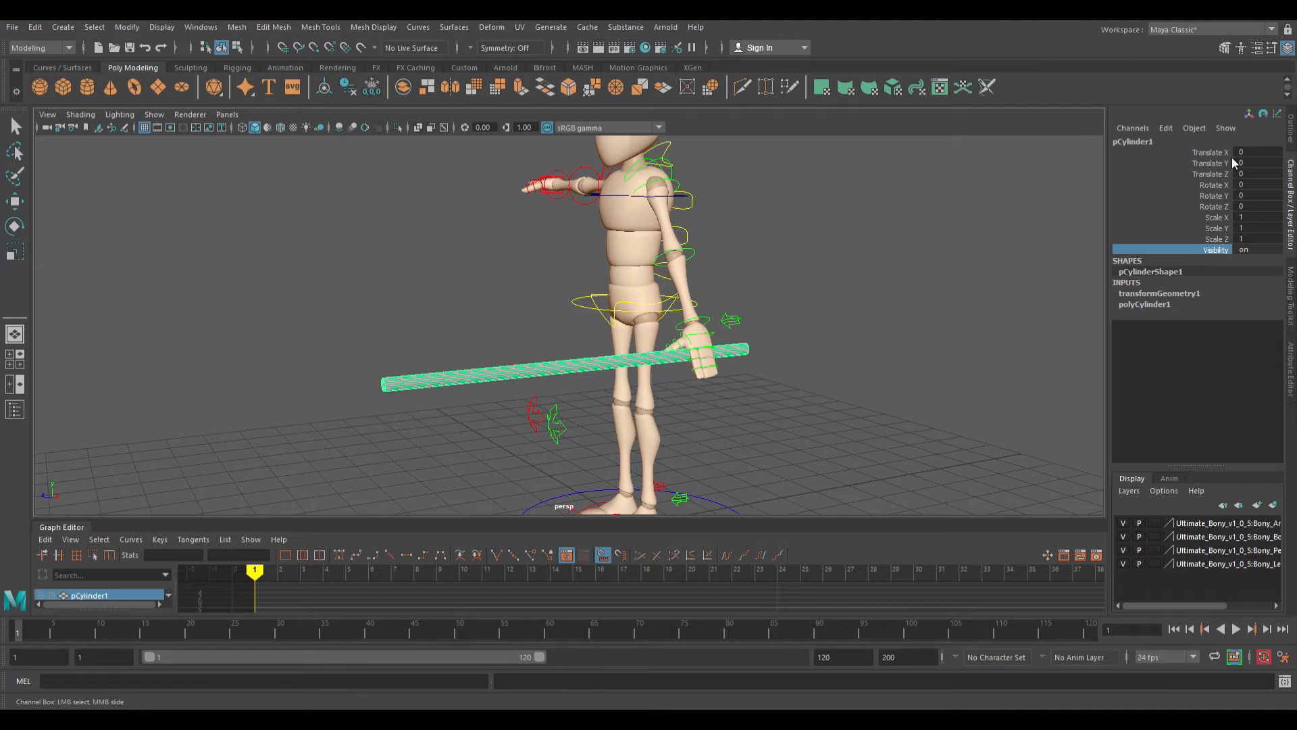
mouse_move(1178, 221)
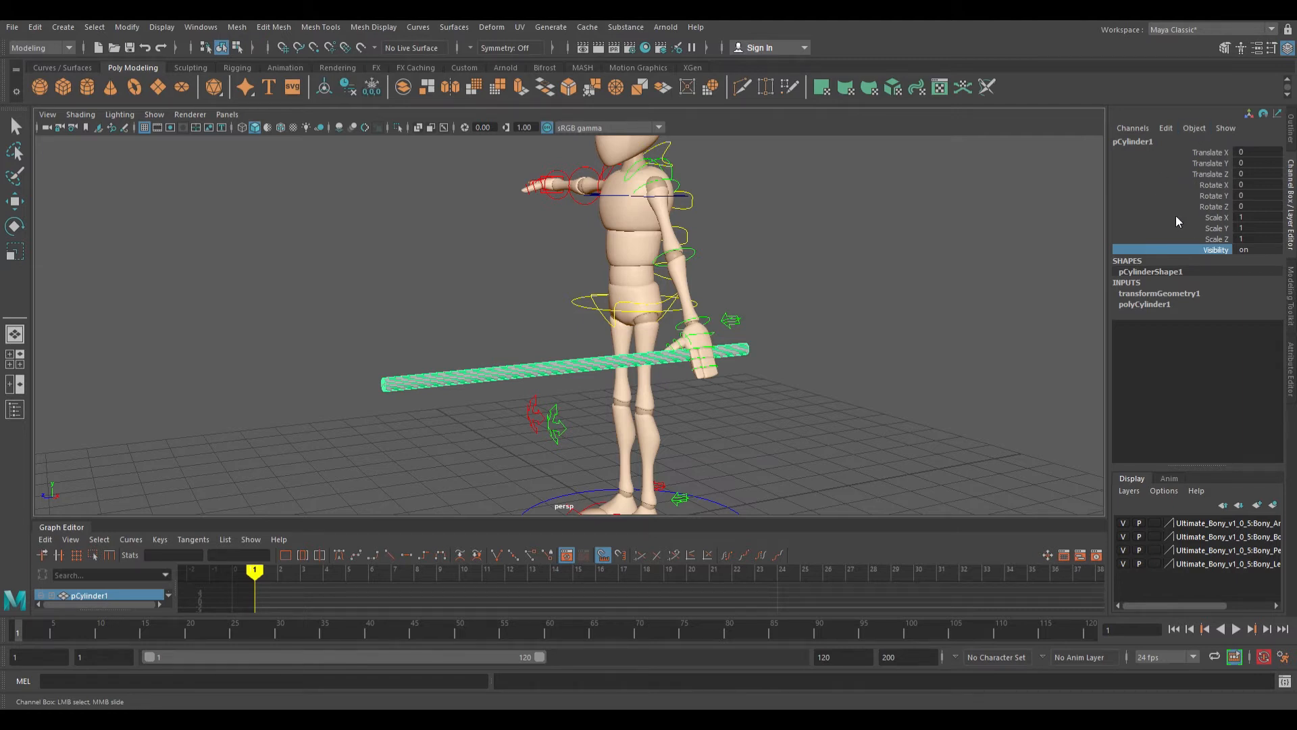
mouse_move(1208, 171)
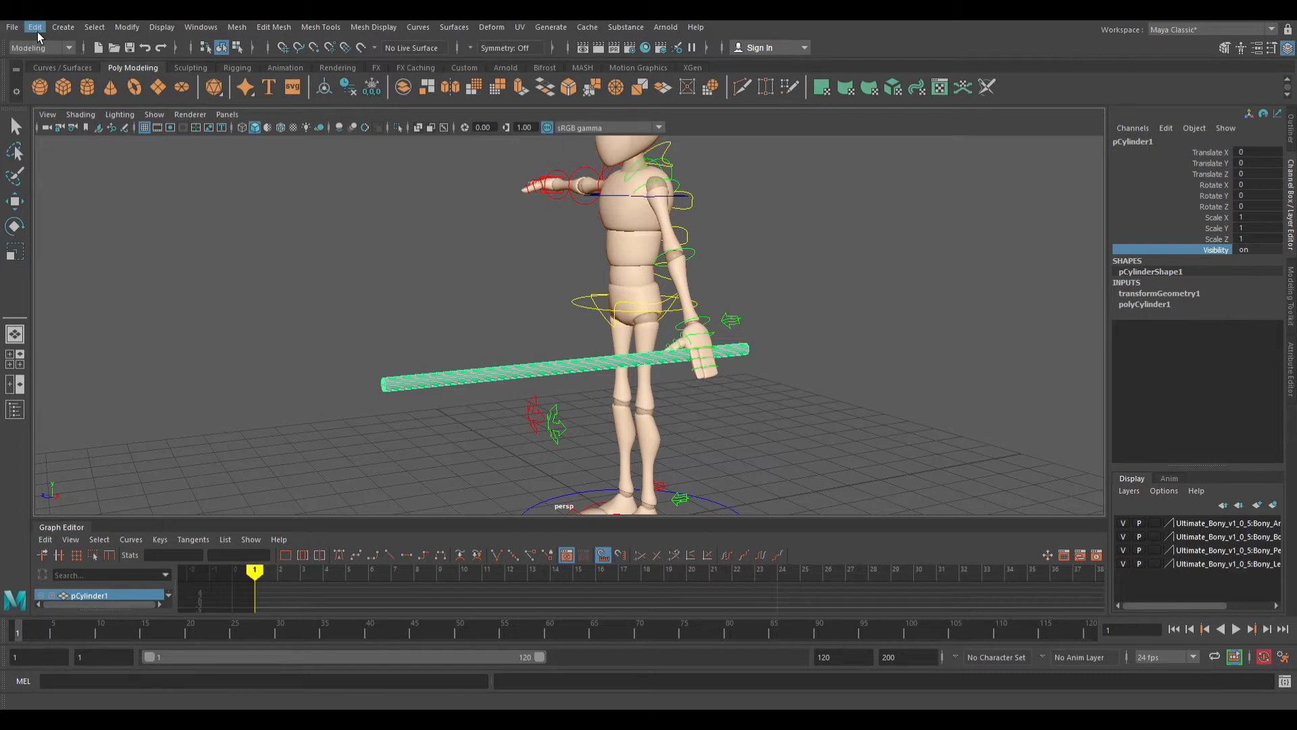
mouse_move(14, 27)
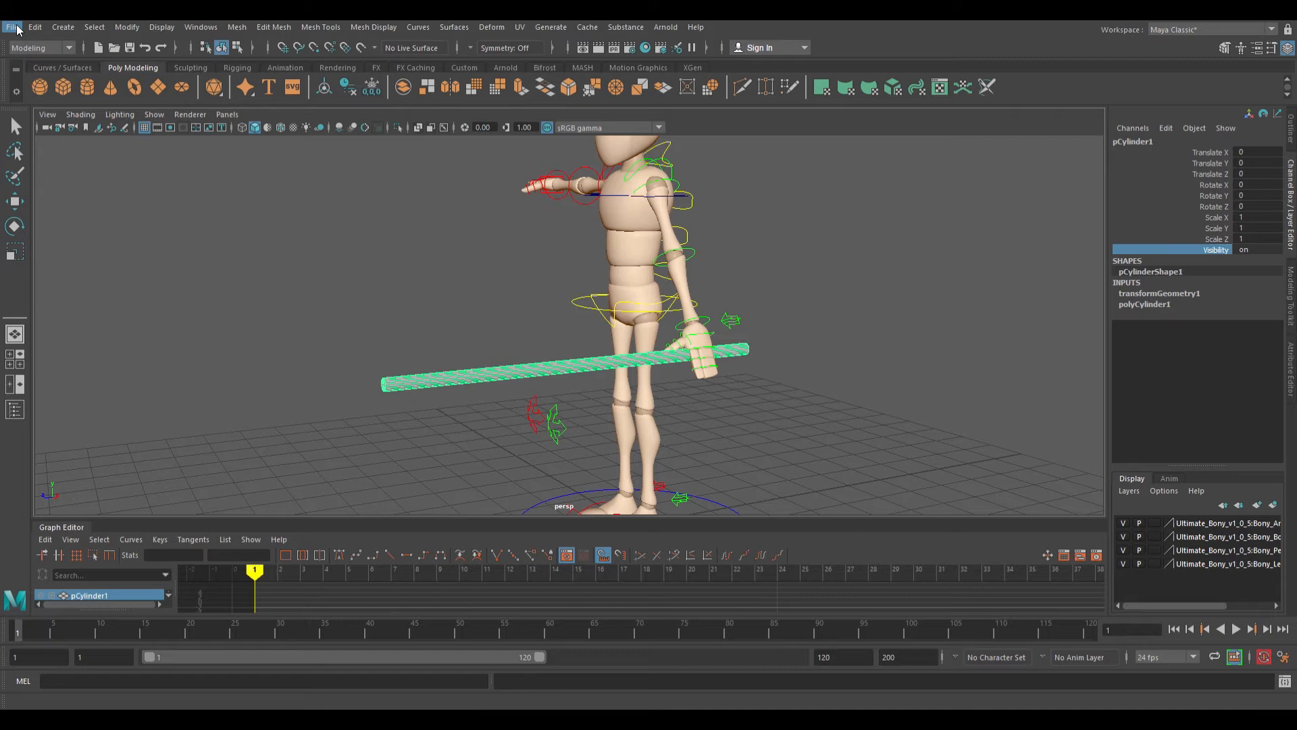
mouse_move(32, 61)
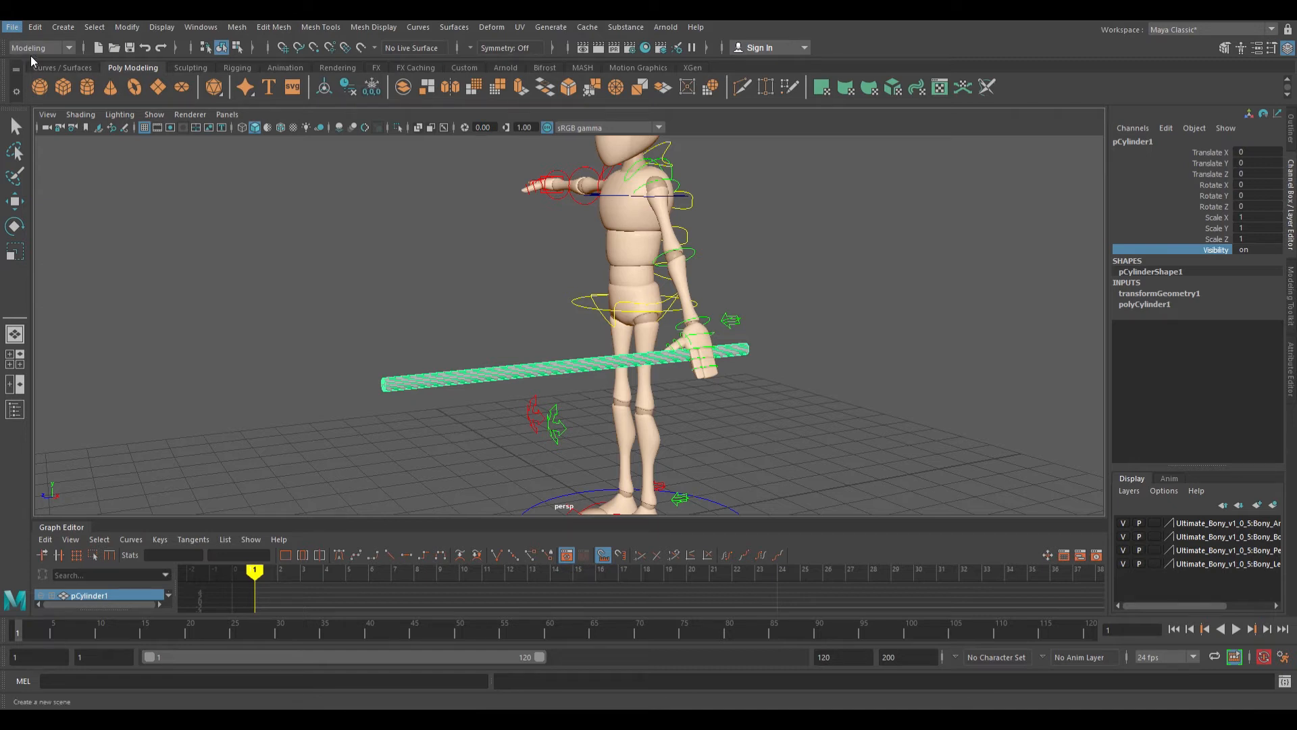
mouse_move(81, 310)
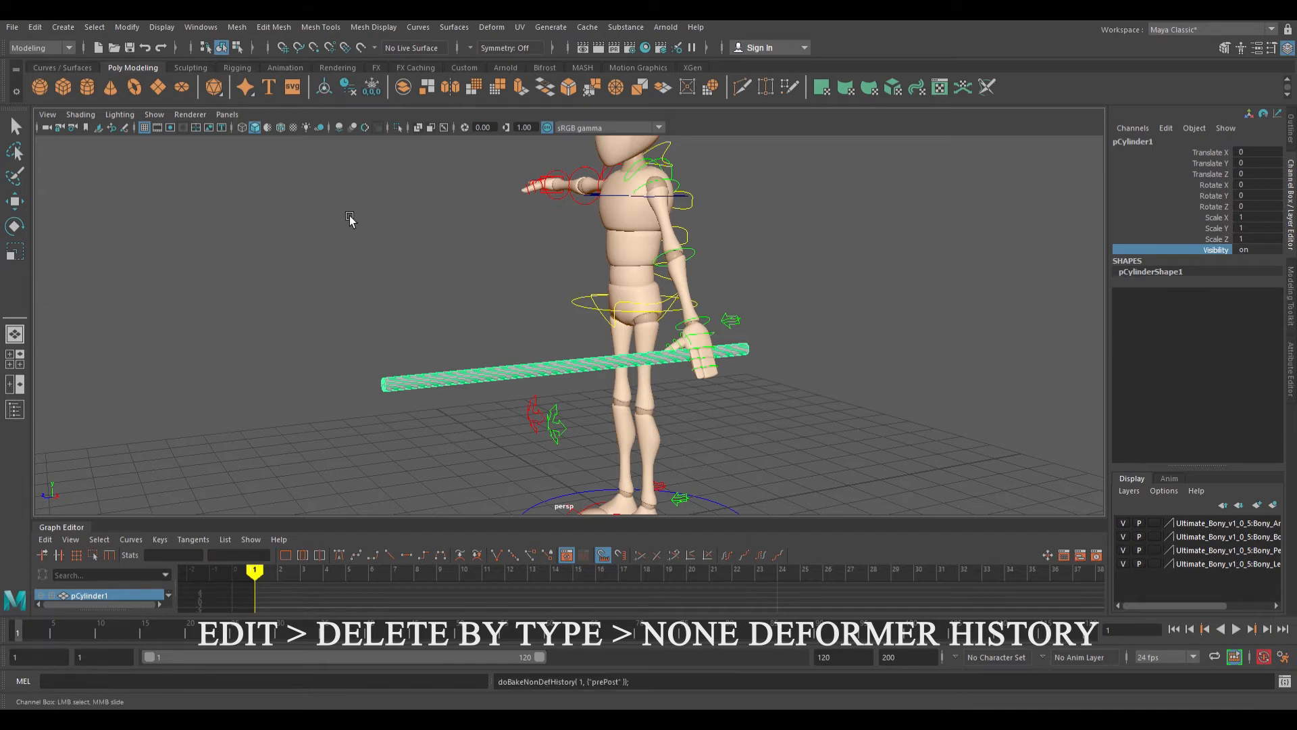
mouse_move(1187, 354)
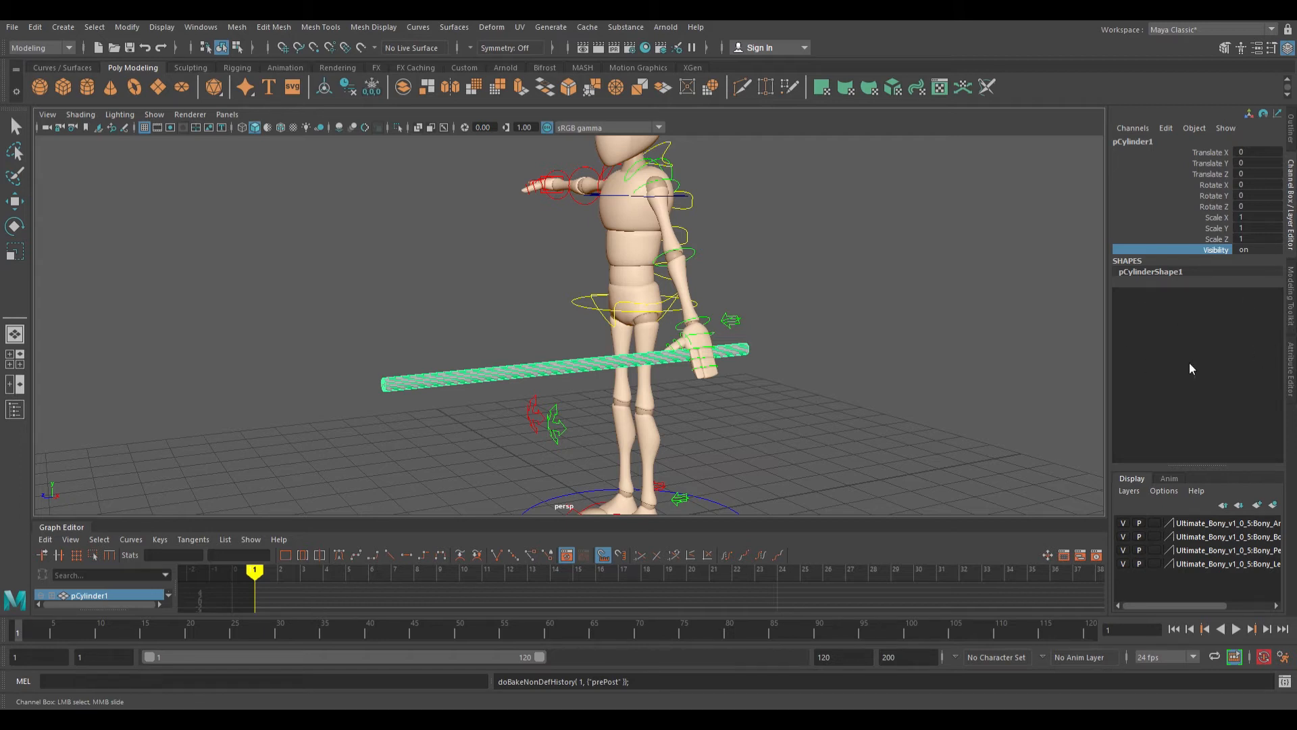
mouse_move(1171, 290)
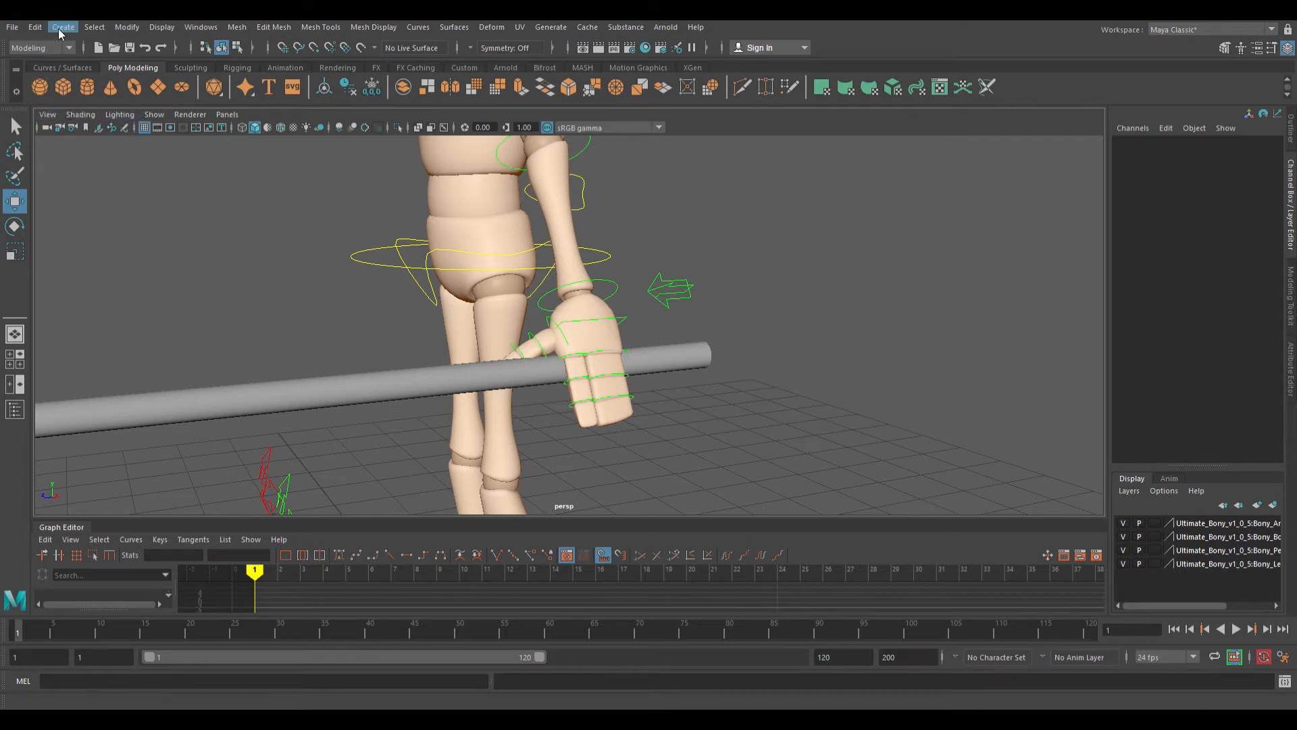
Step: Add locator1 and snap it to the right hand where the rod passes through
left_click(62, 26)
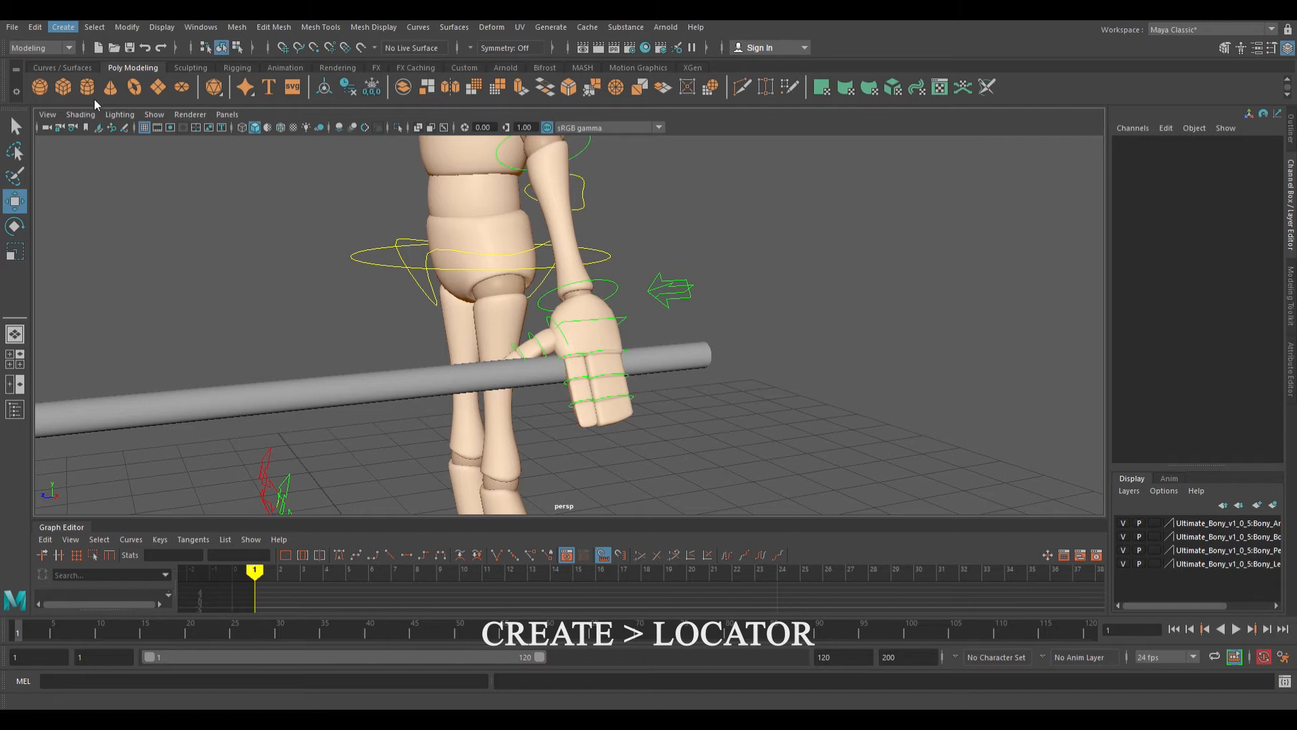
left_click(62, 27)
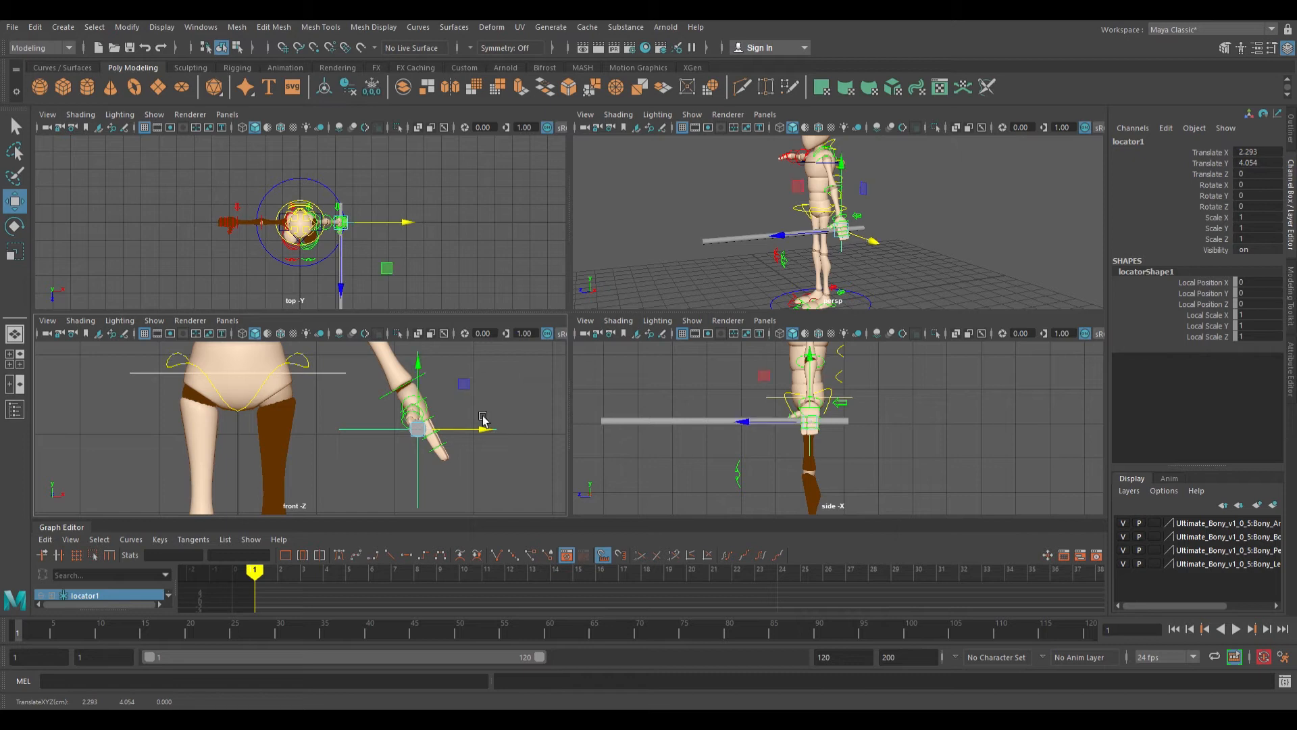
left_click(14, 251)
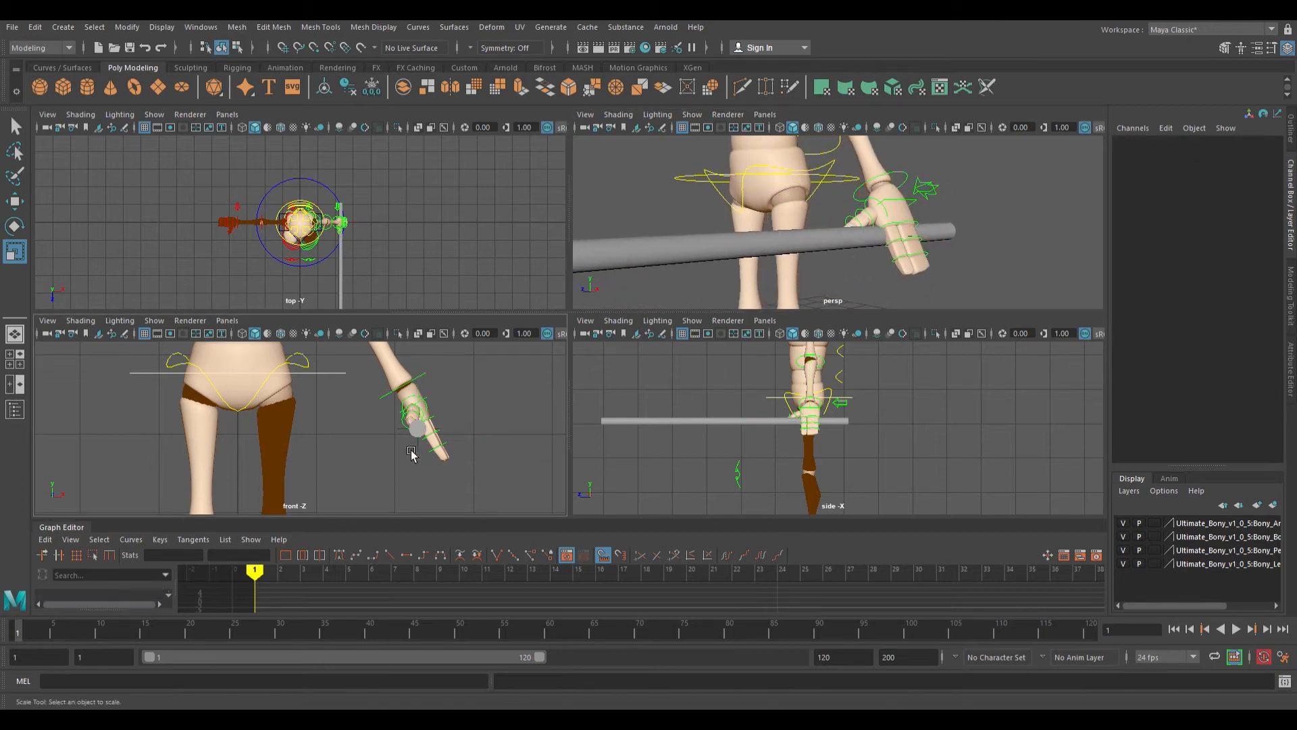
Step: Scale locator1 down to 0.271 and check the pole runs through the palm
left_click(418, 428)
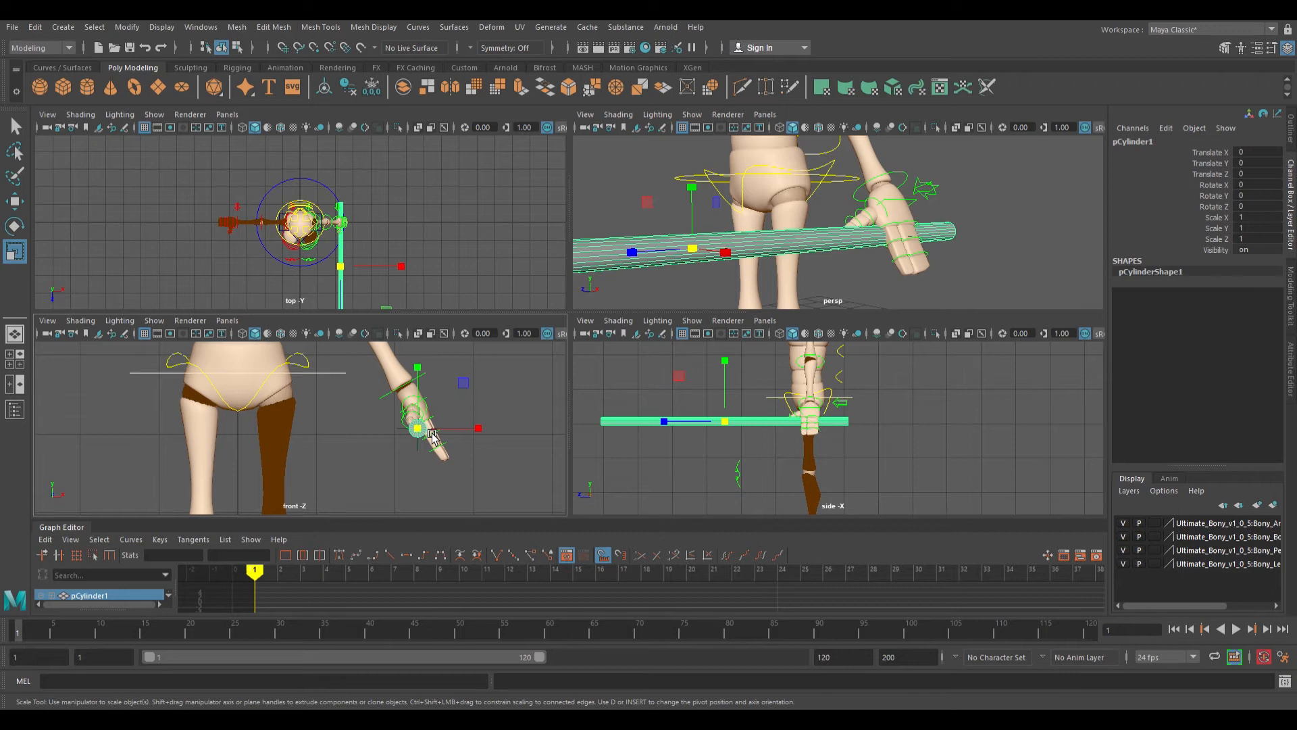
mouse_move(430, 455)
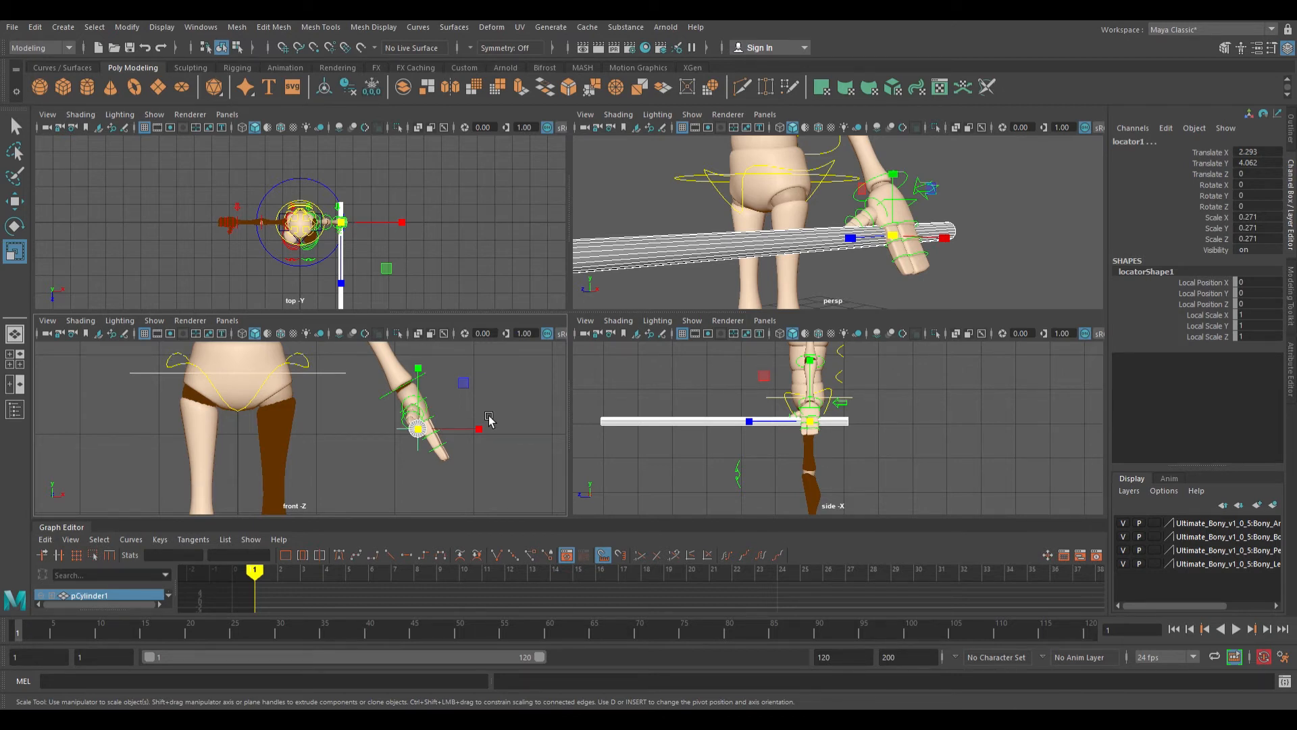
left_click(762, 240)
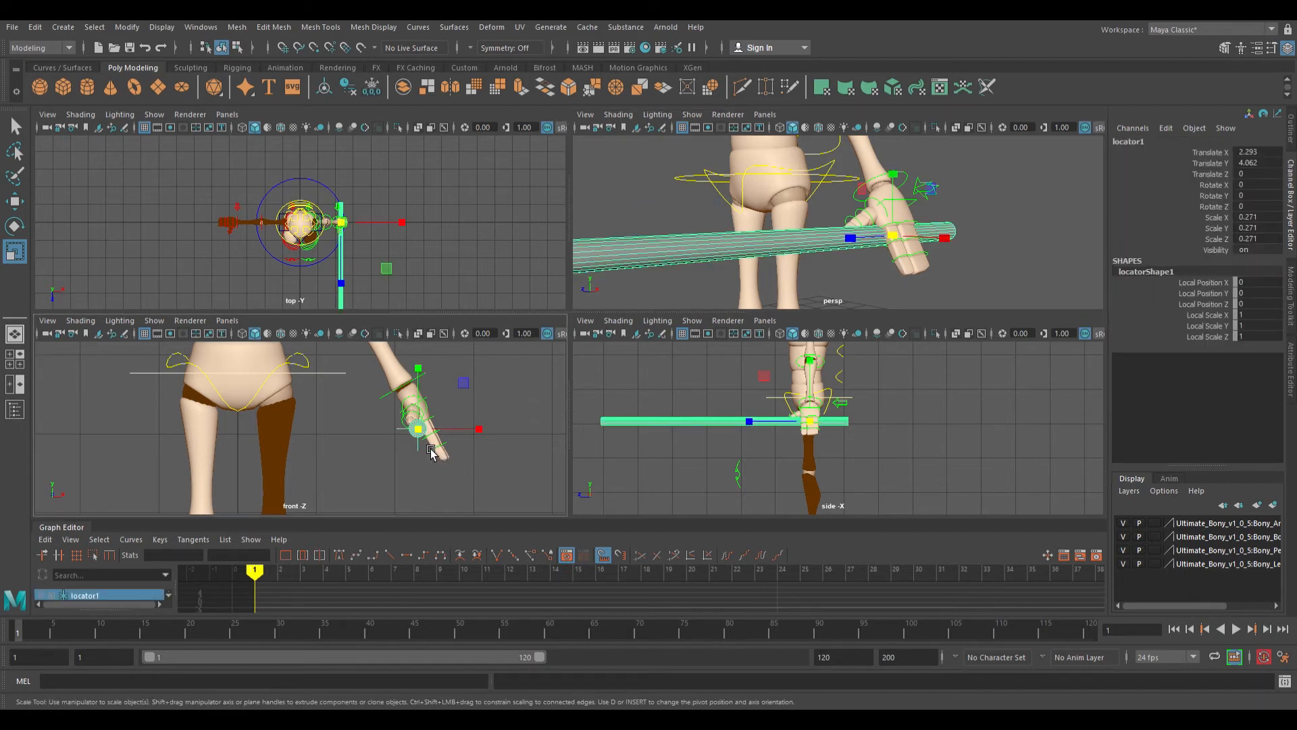
left_click(14, 200)
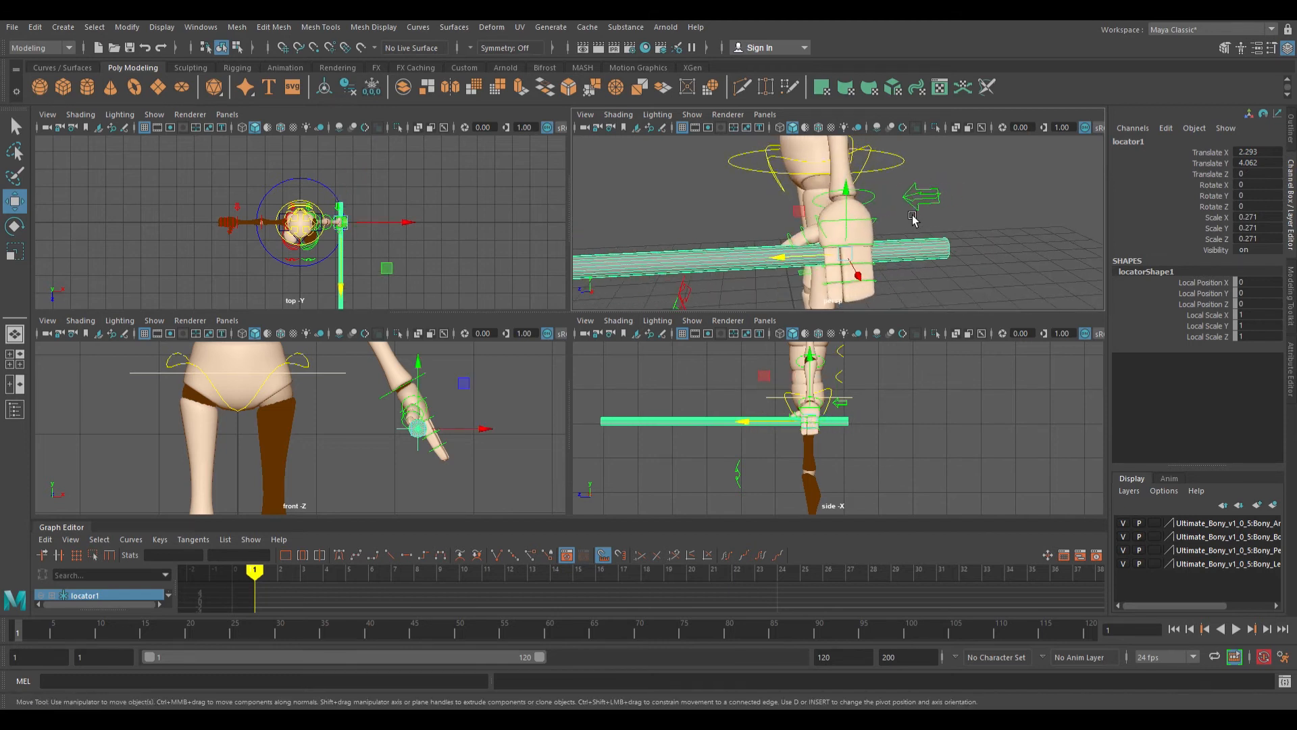
mouse_move(414, 437)
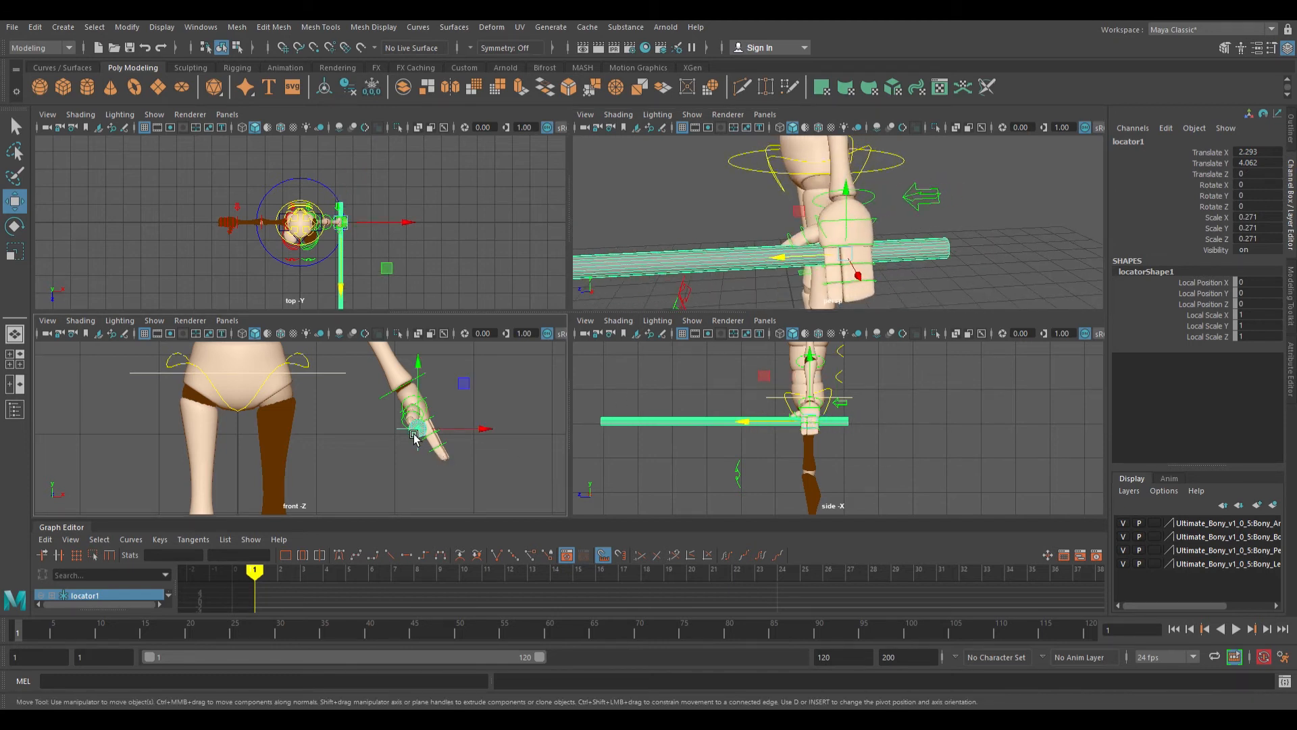
mouse_move(843, 273)
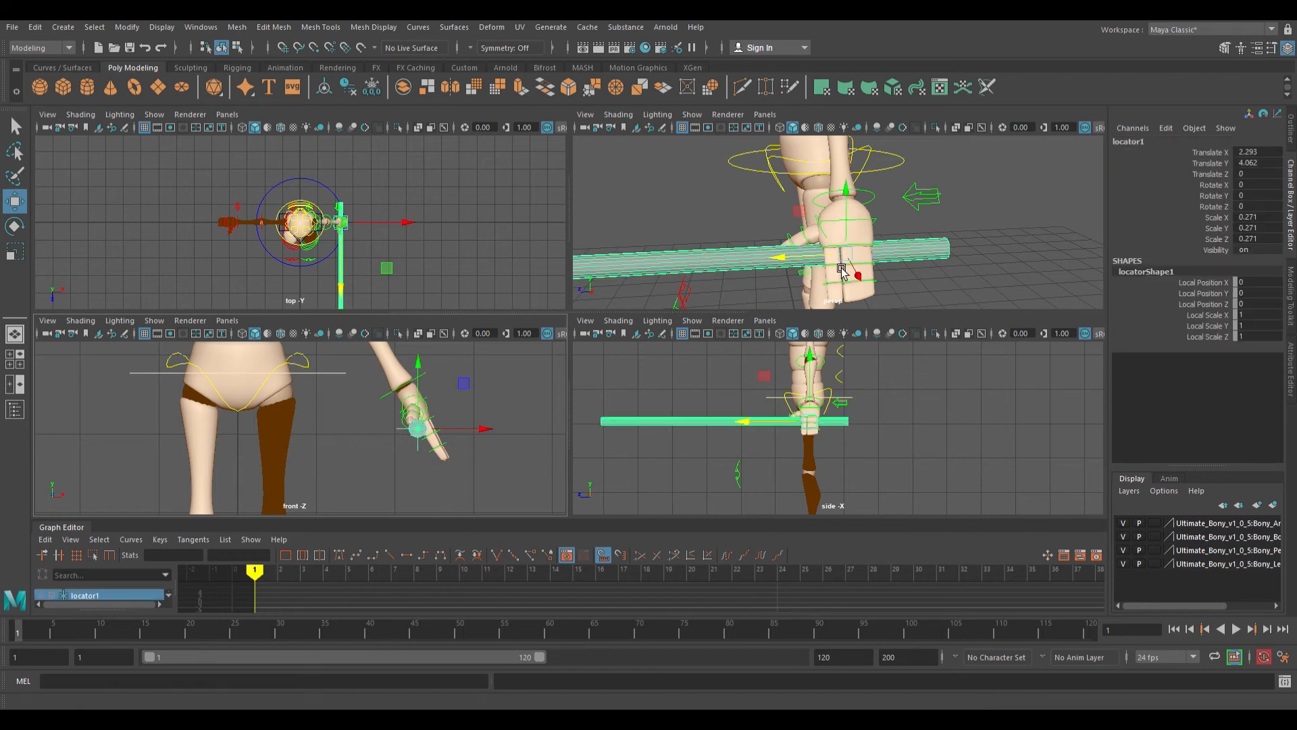
mouse_move(874, 235)
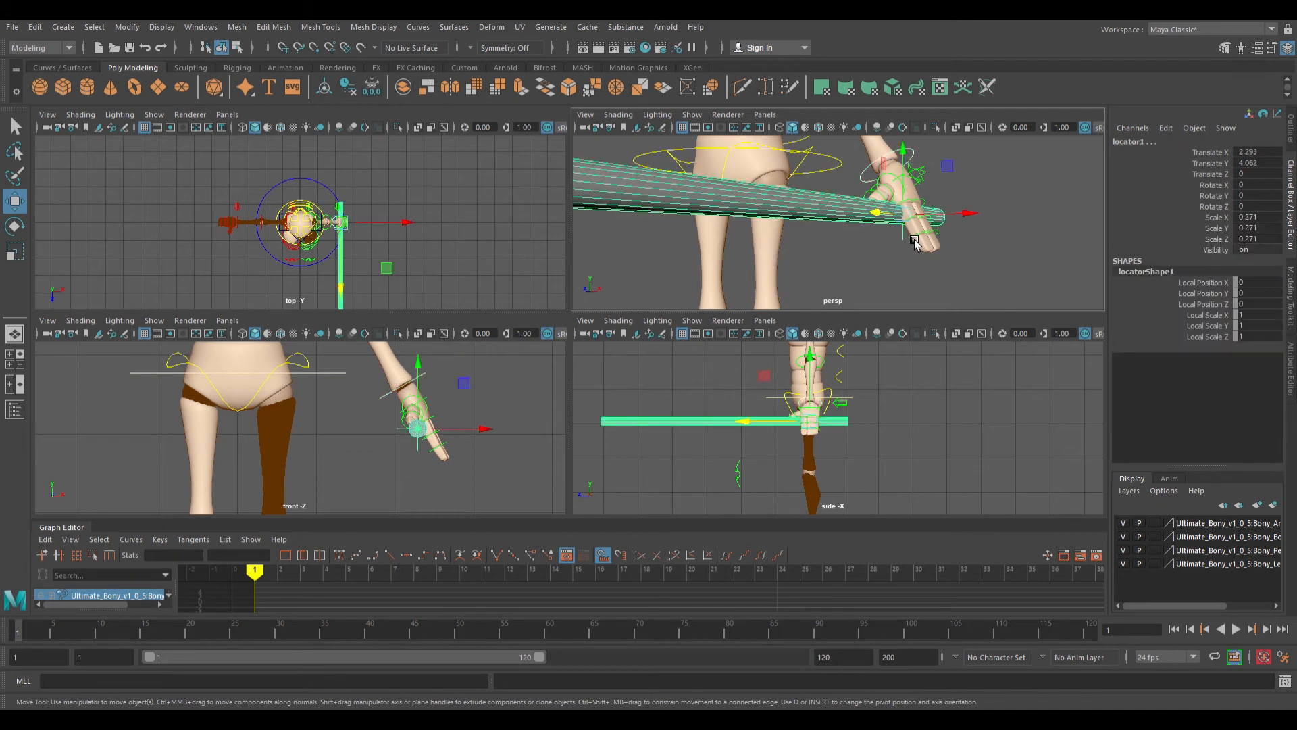
mouse_move(373, 192)
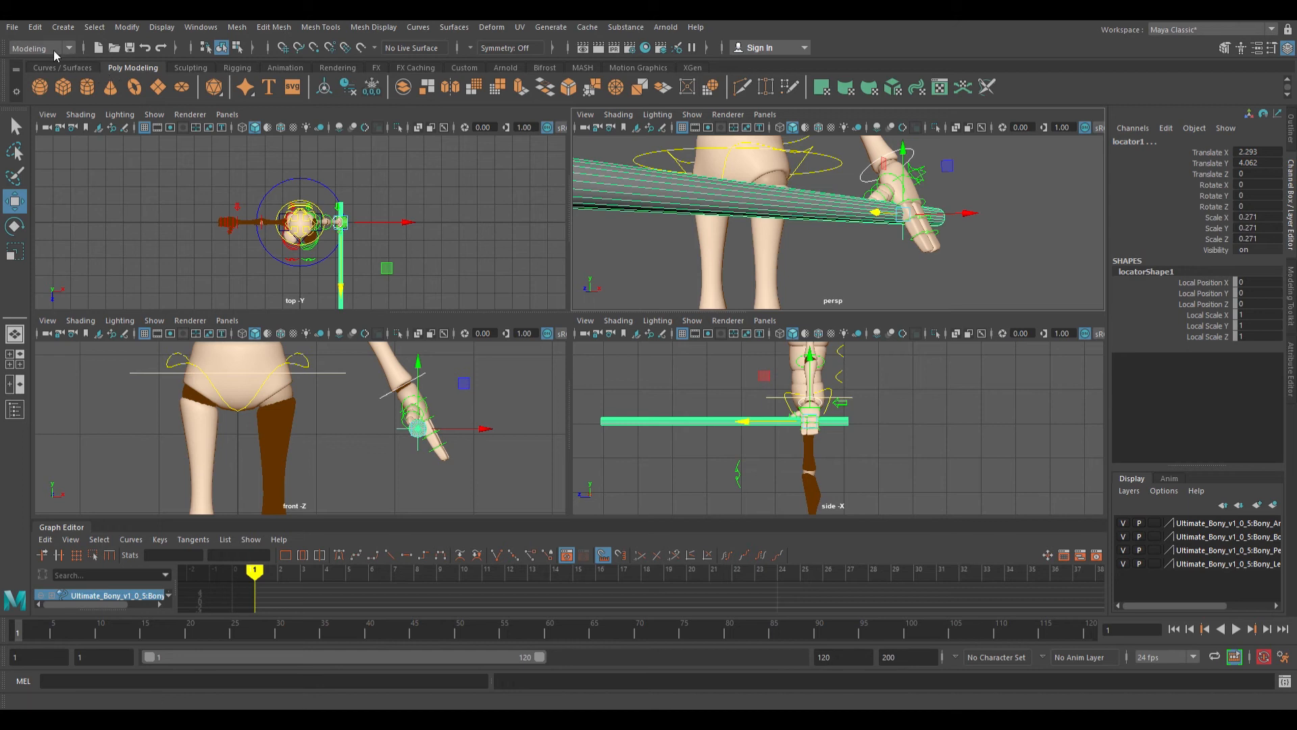
Step: Switch Maya's menu set to Rigging for the parent constraint
left_click(40, 48)
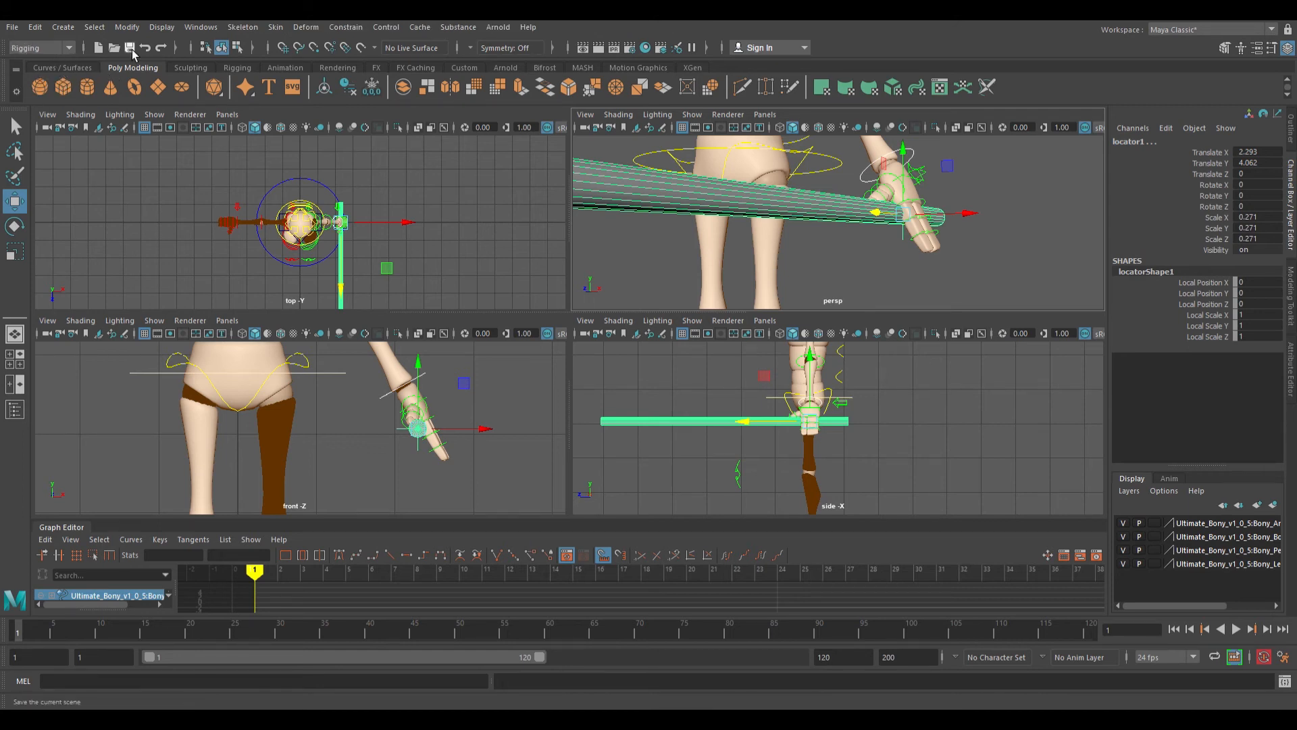
mouse_move(346, 27)
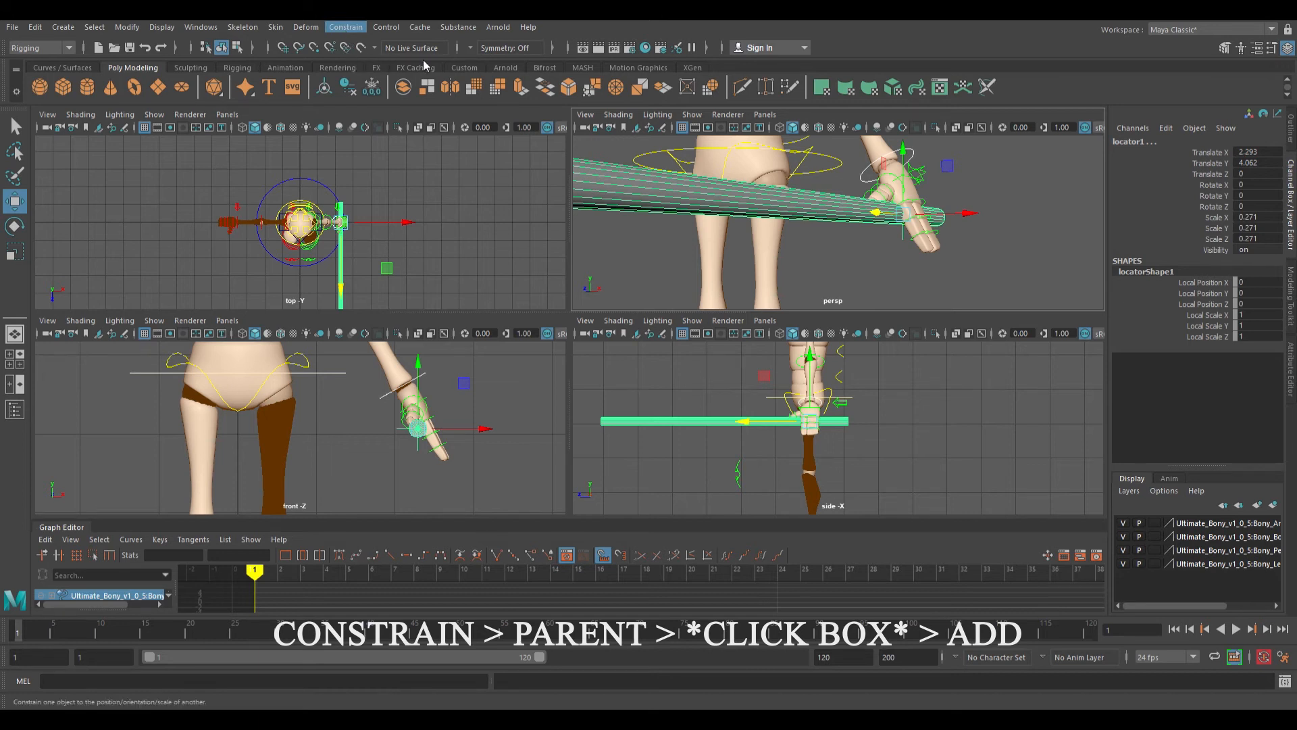
mouse_move(476, 65)
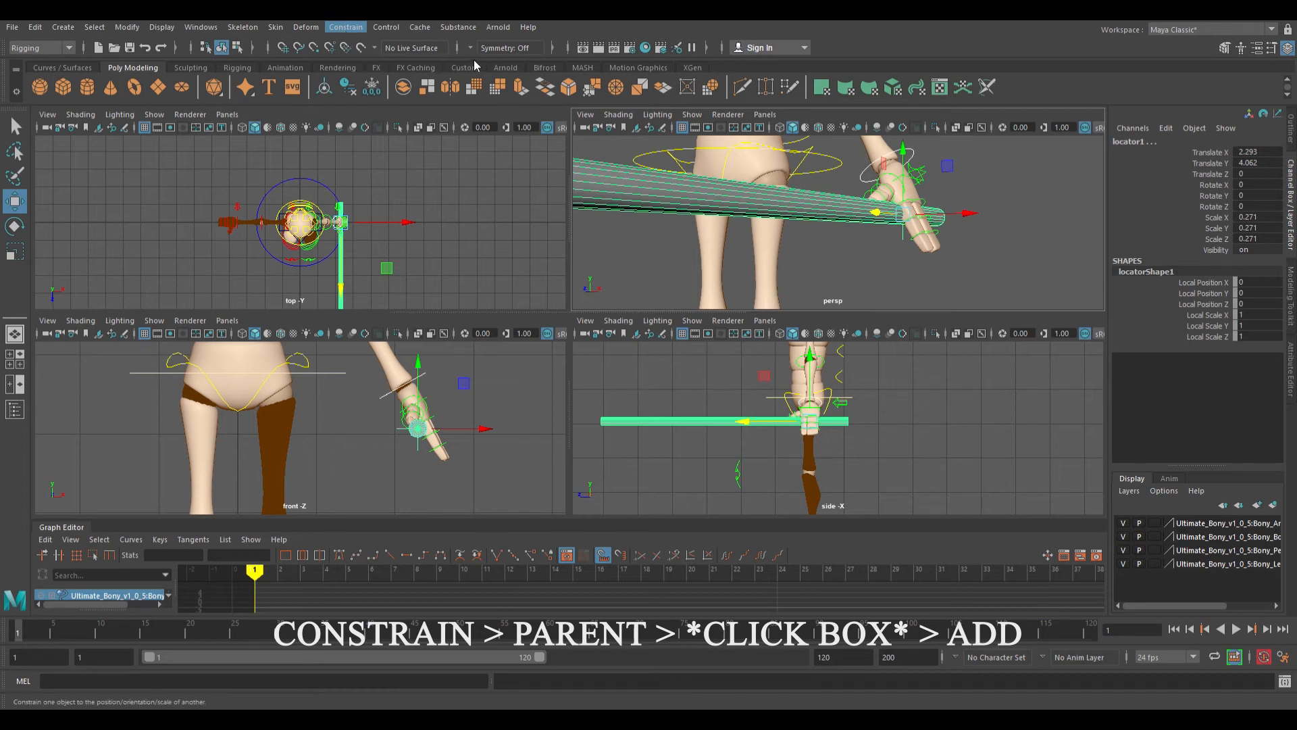
mouse_move(560, 469)
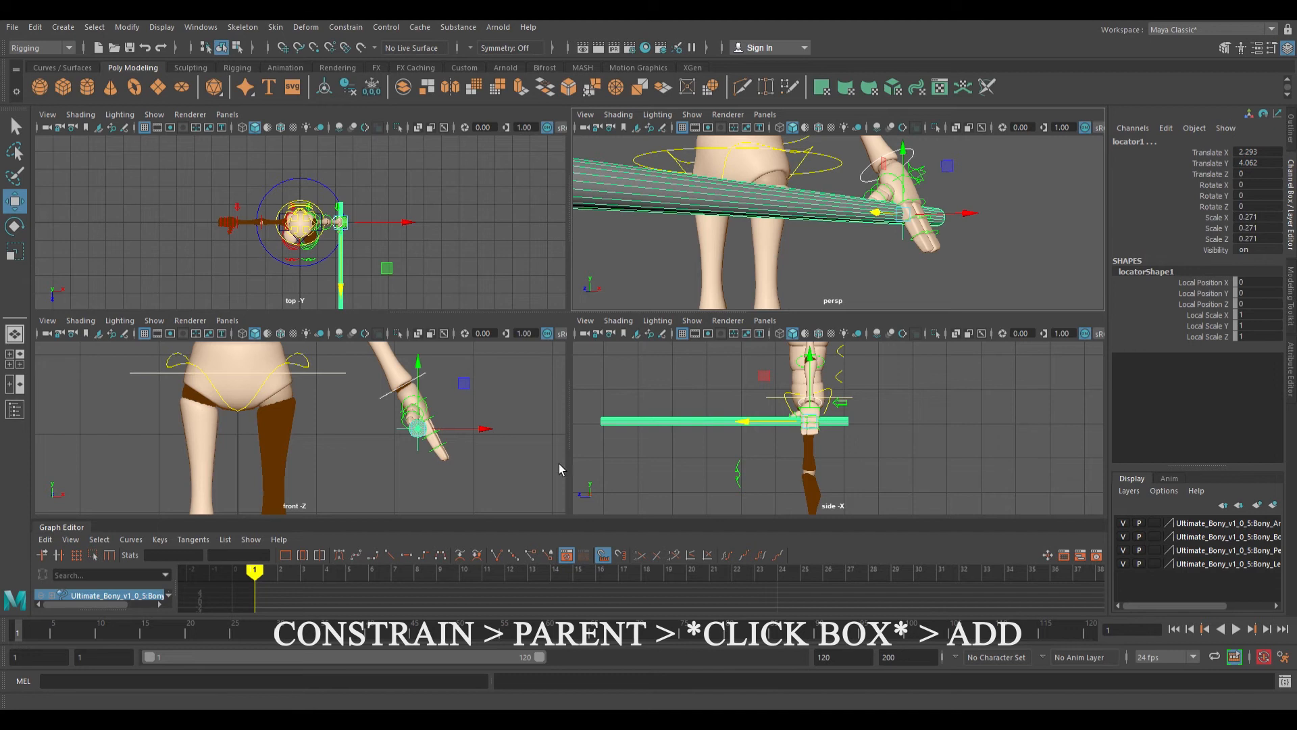
mouse_move(553, 498)
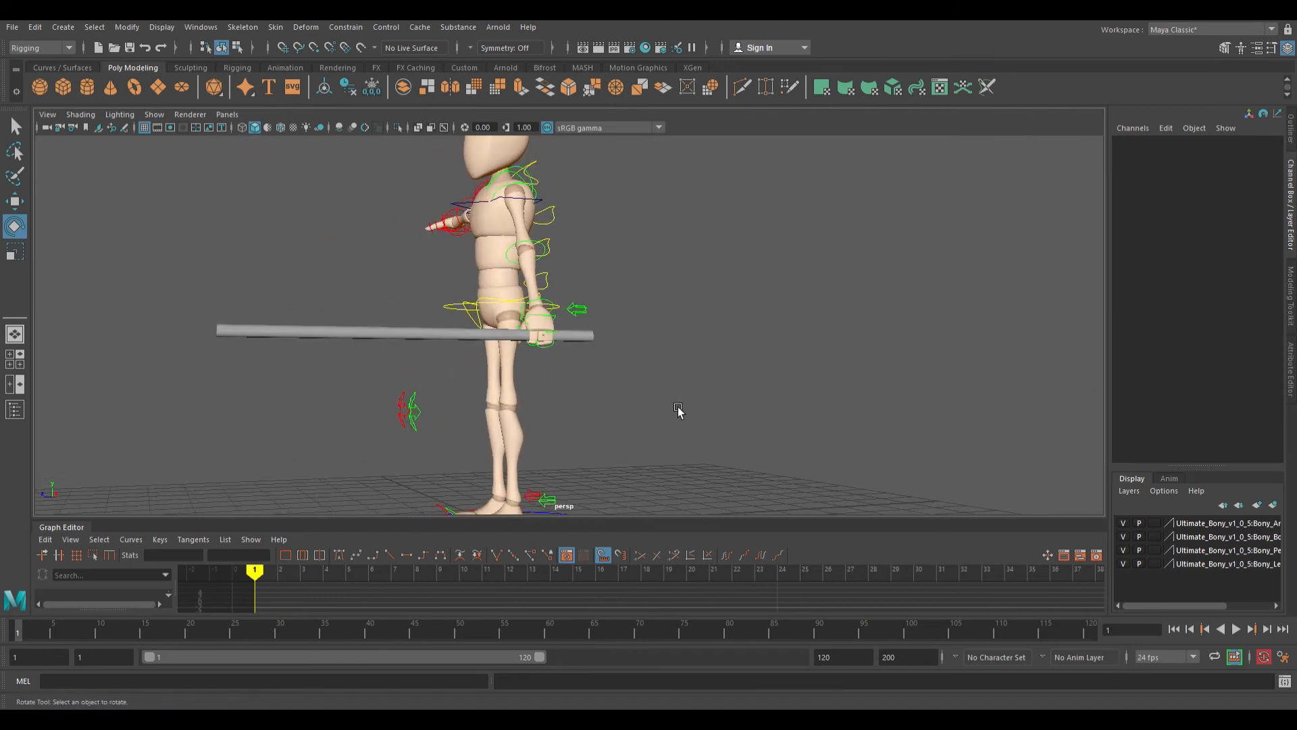
Step: Move the left foot control, lower the root control, and rotate the right shoulder control
left_click(542, 467)
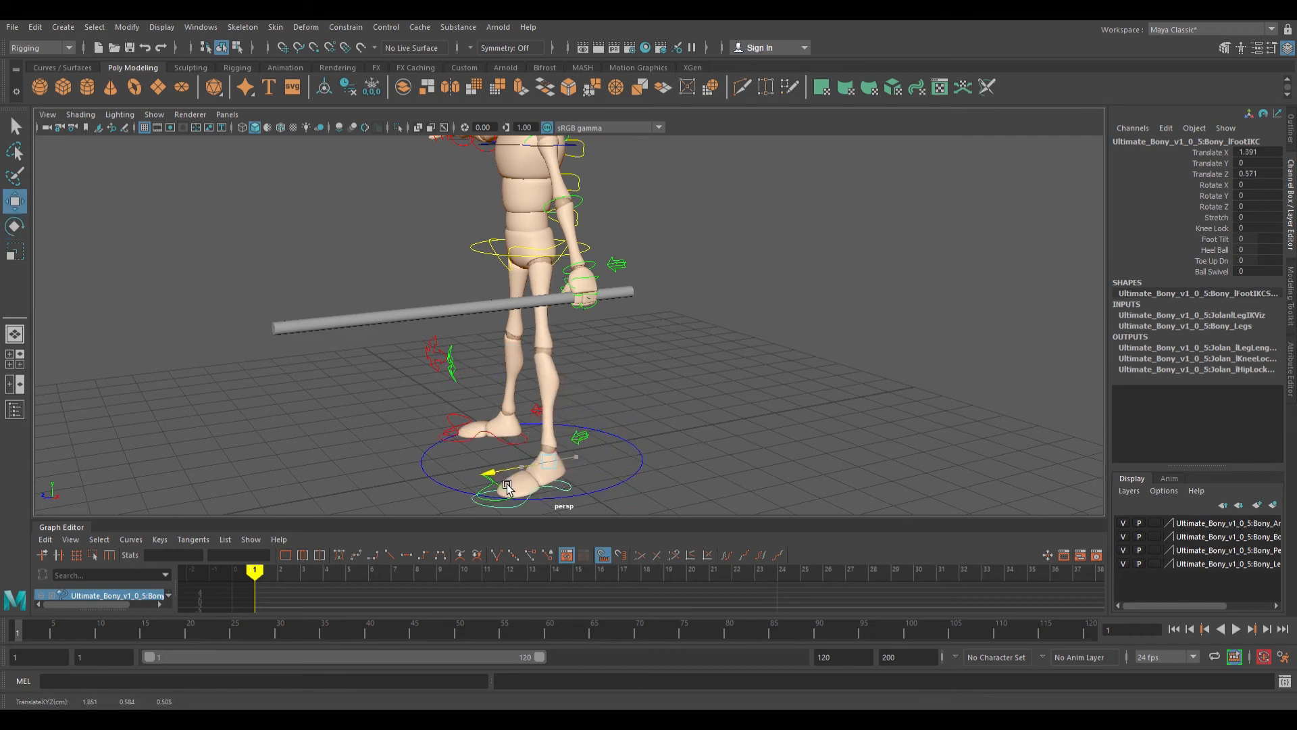
left_click(489, 239)
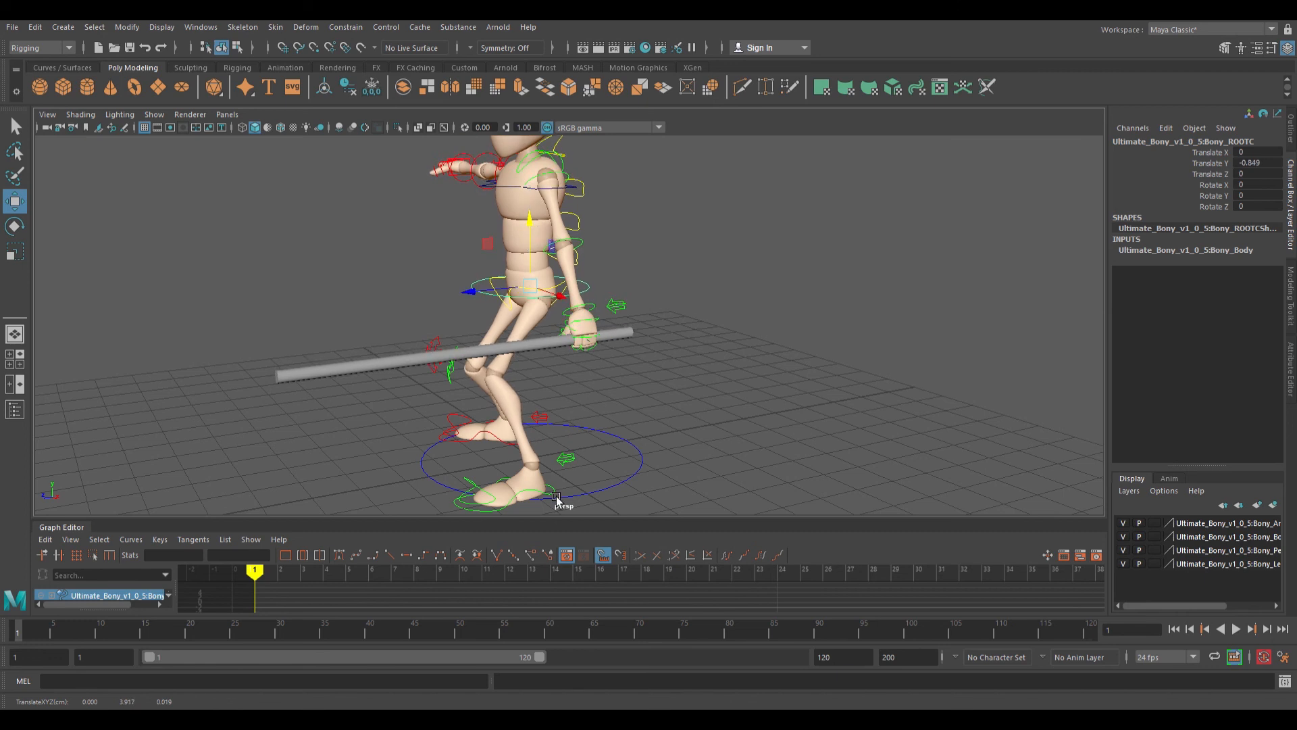
left_click(542, 472)
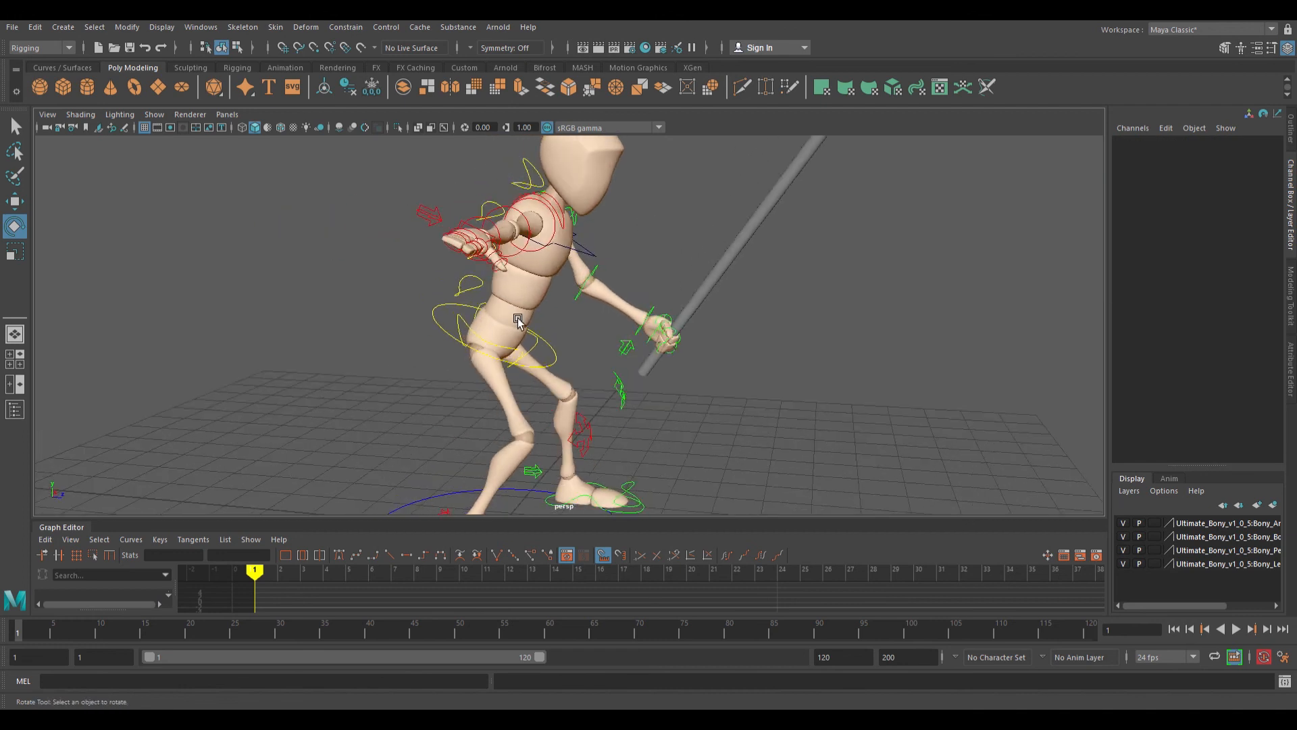
left_click(530, 255)
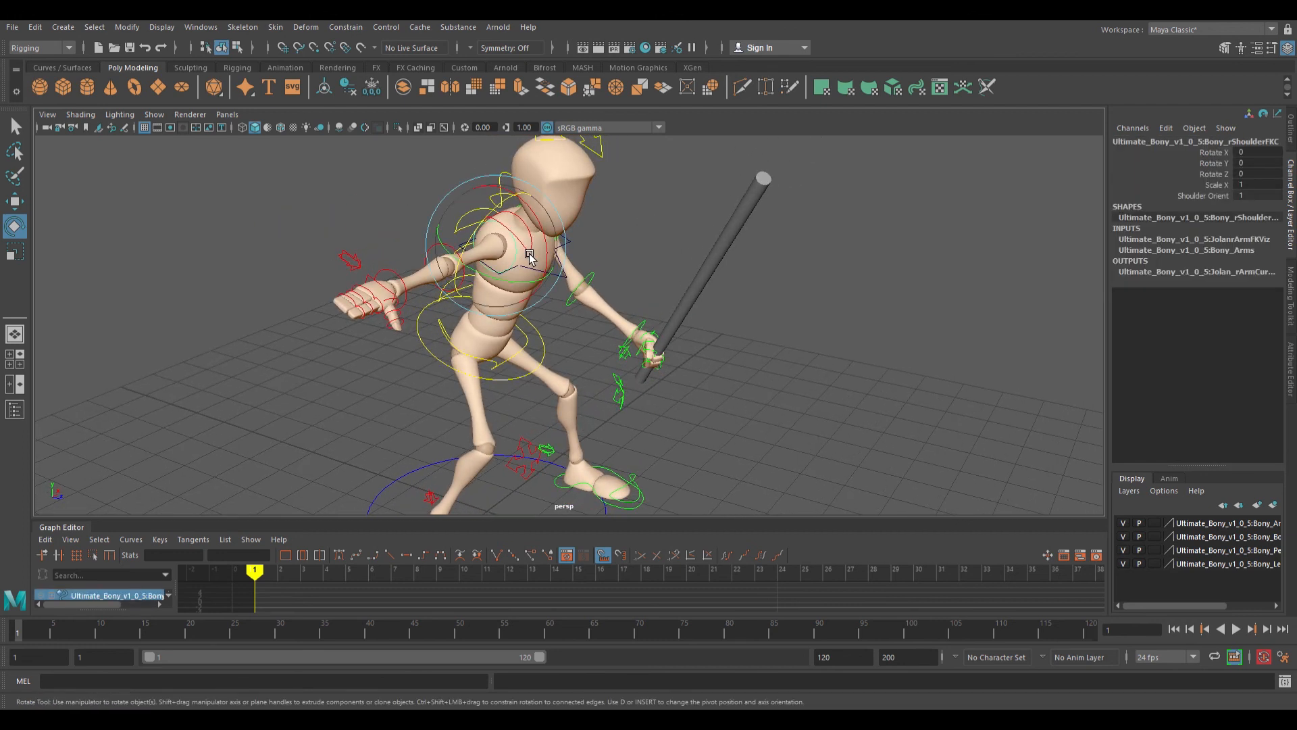